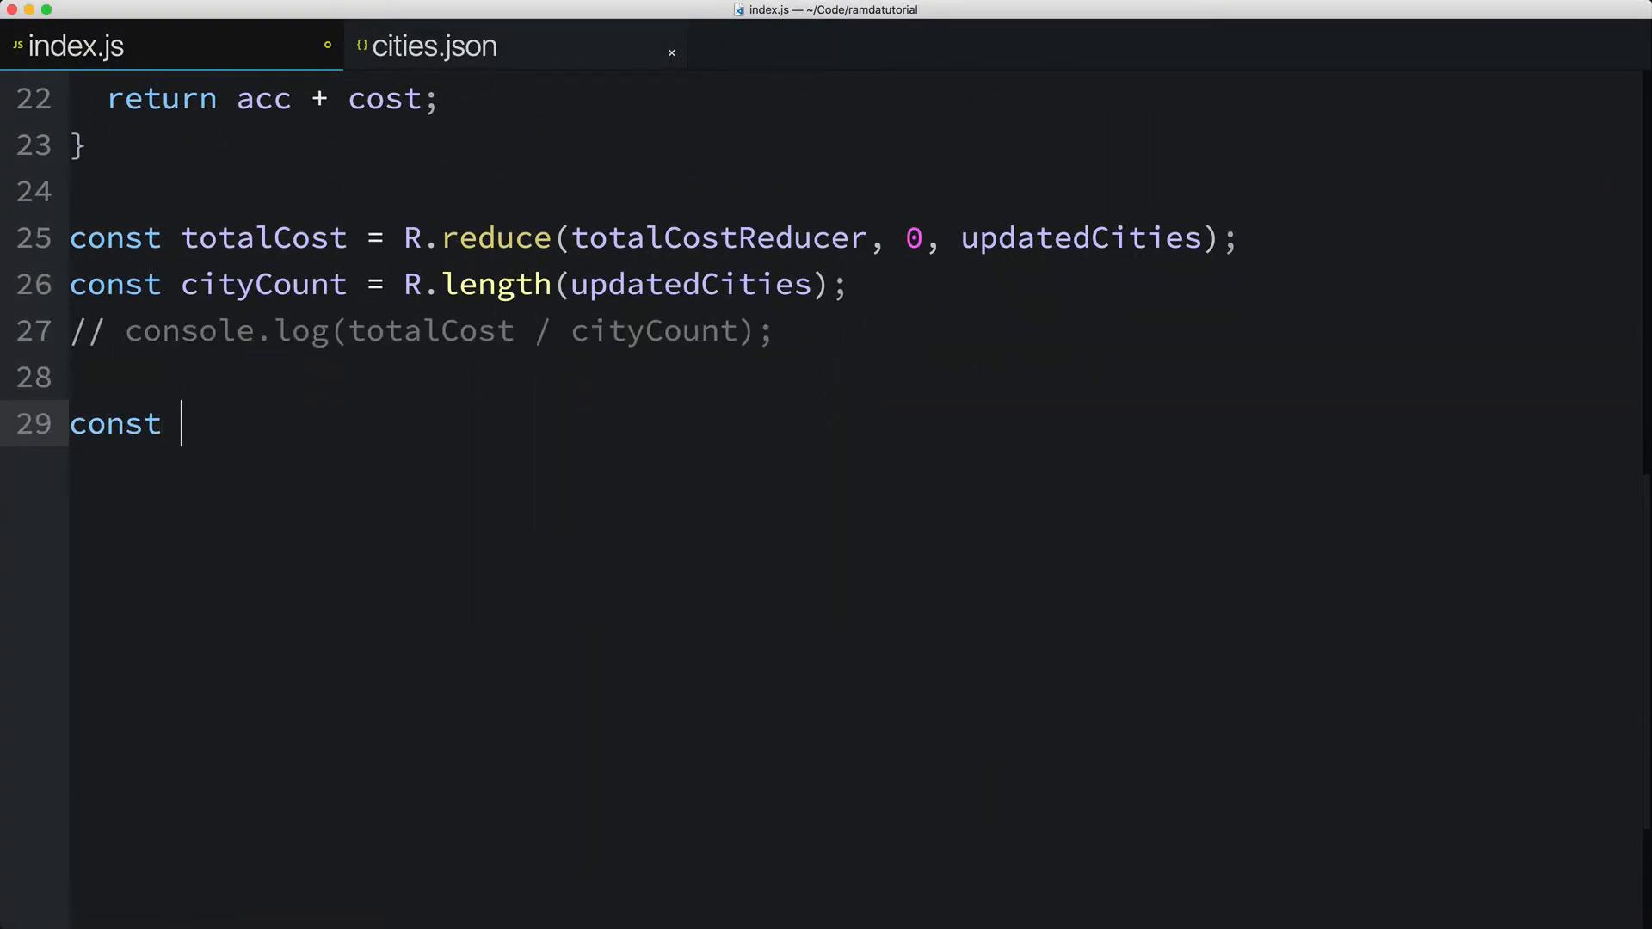
text(groupedByProp =)
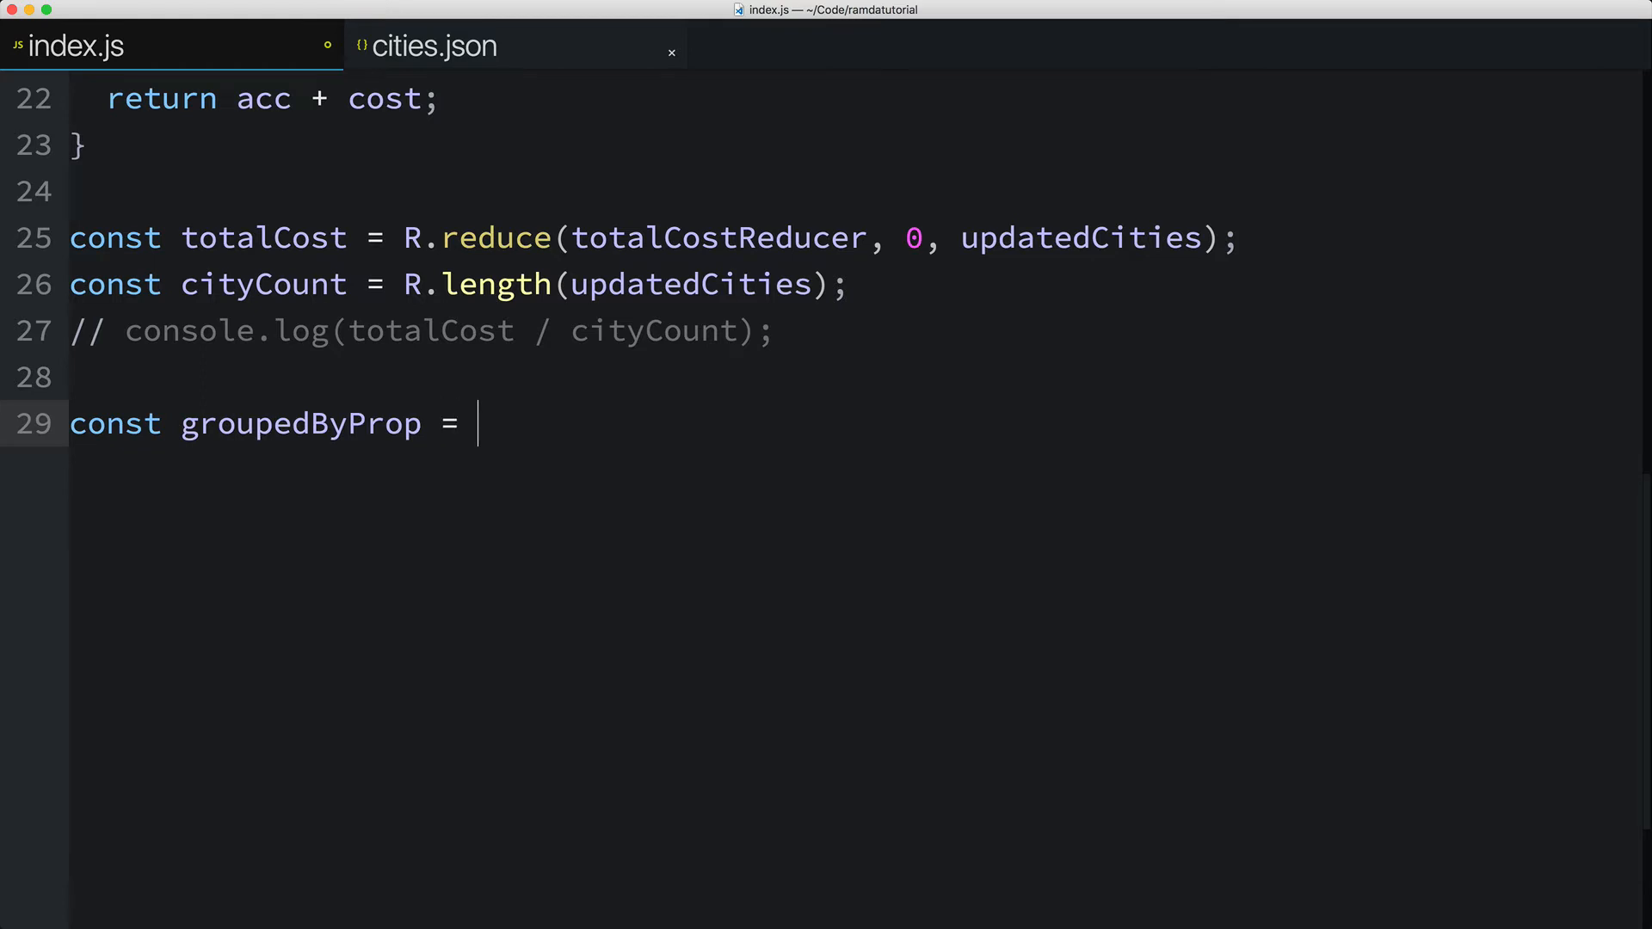
text(R.reduce)
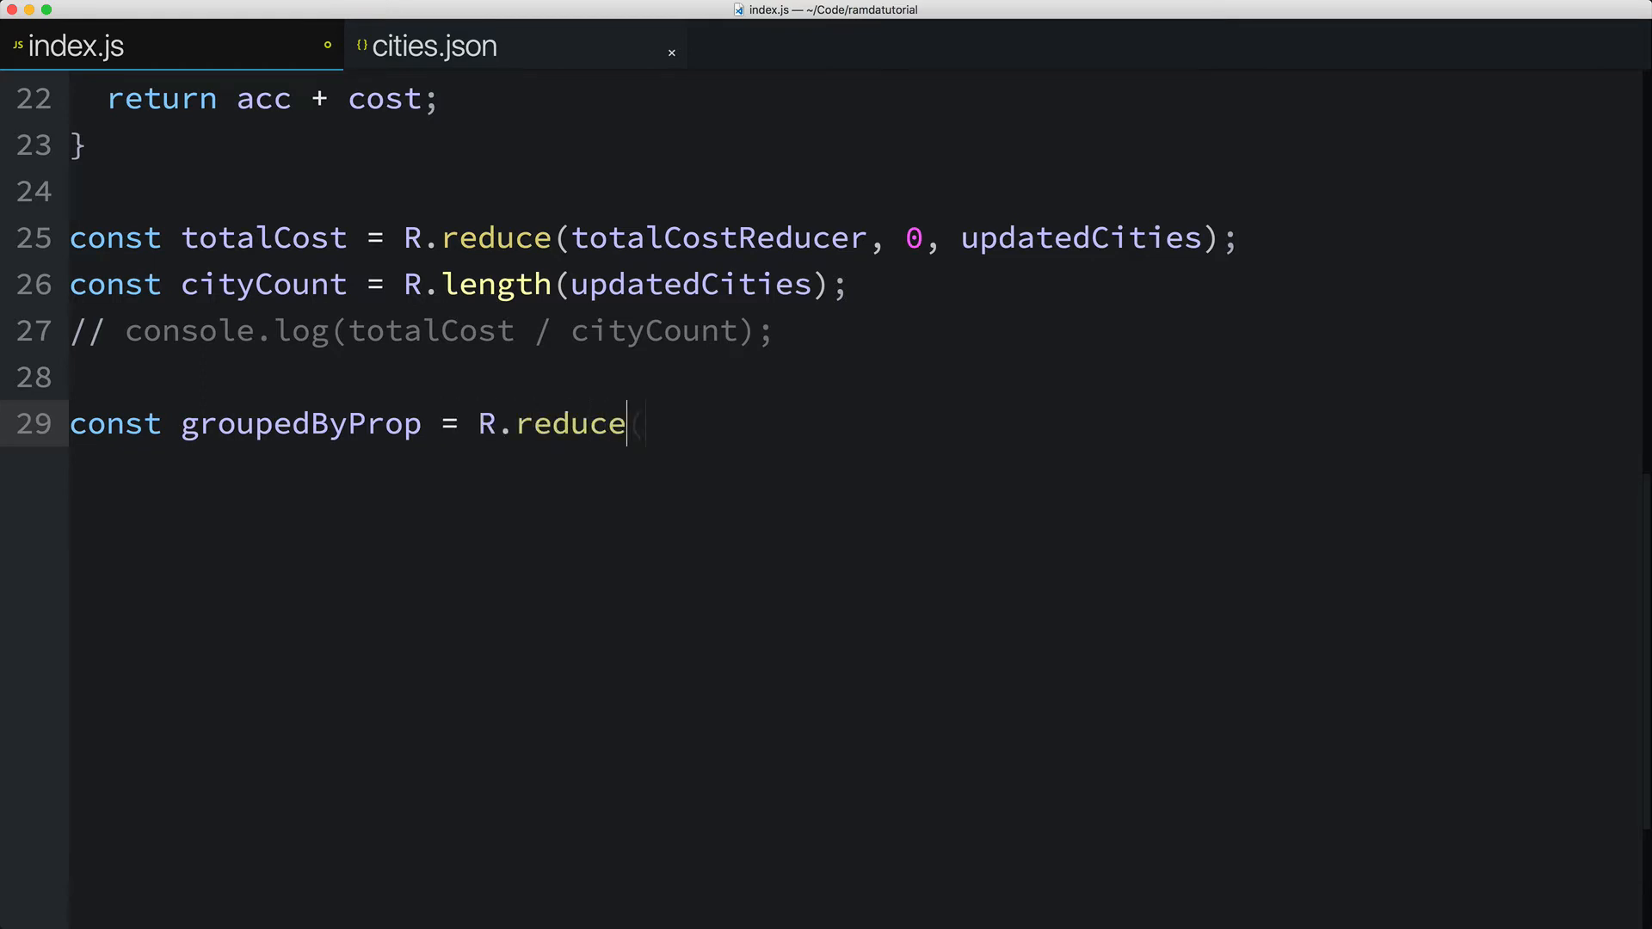
text(()
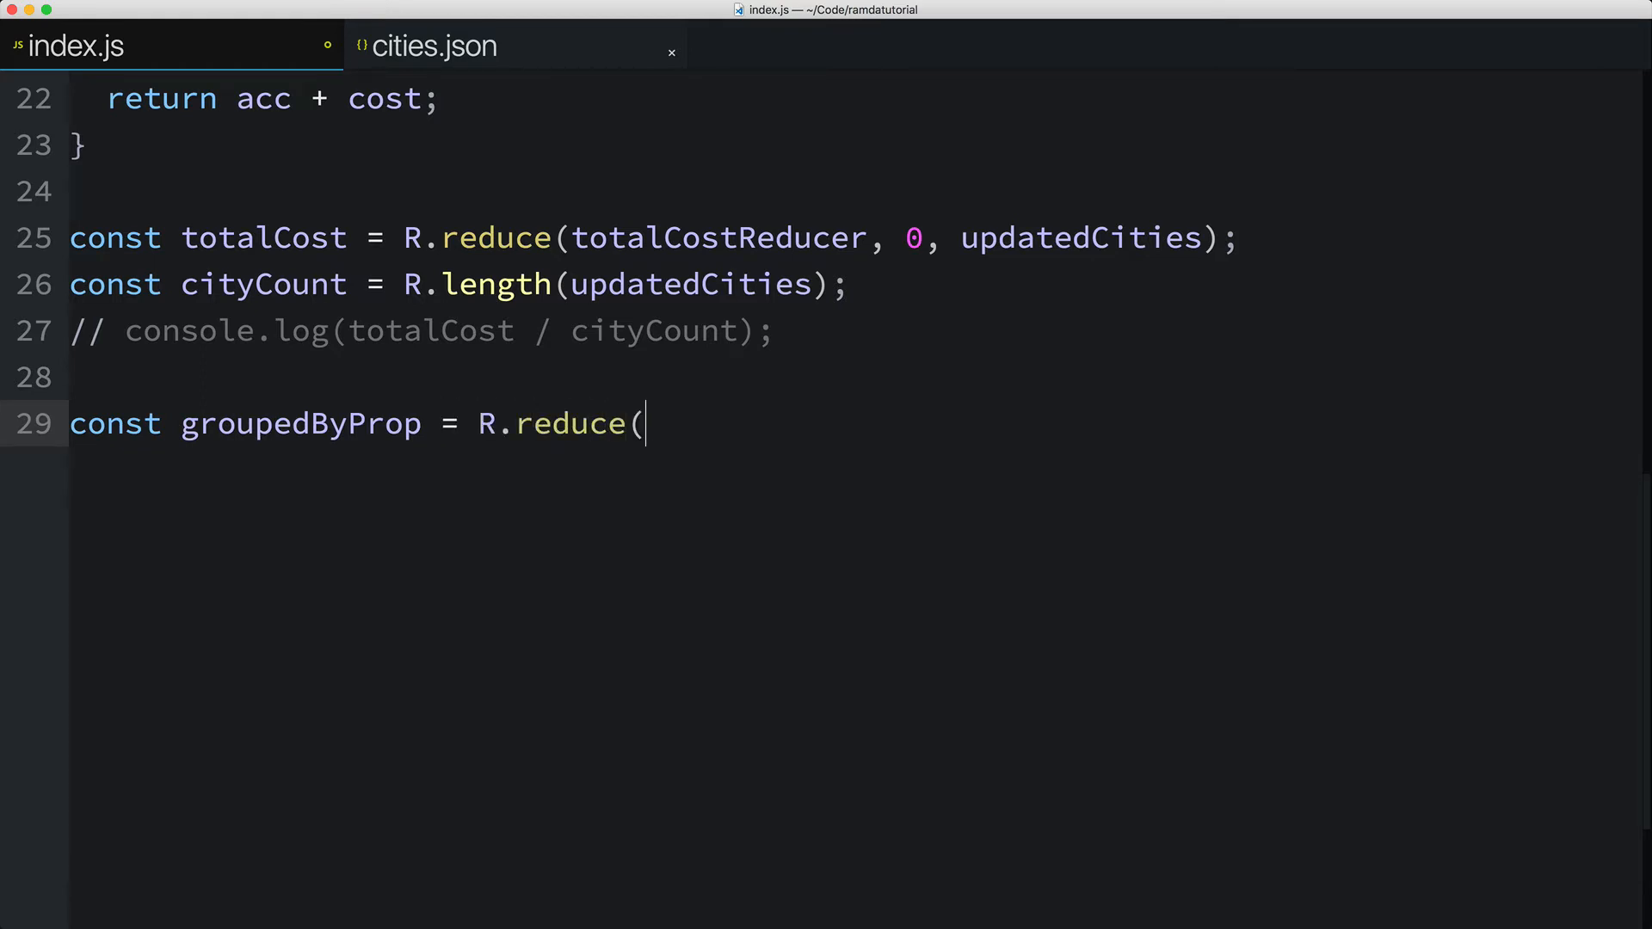
text(groupByPropReducer,)
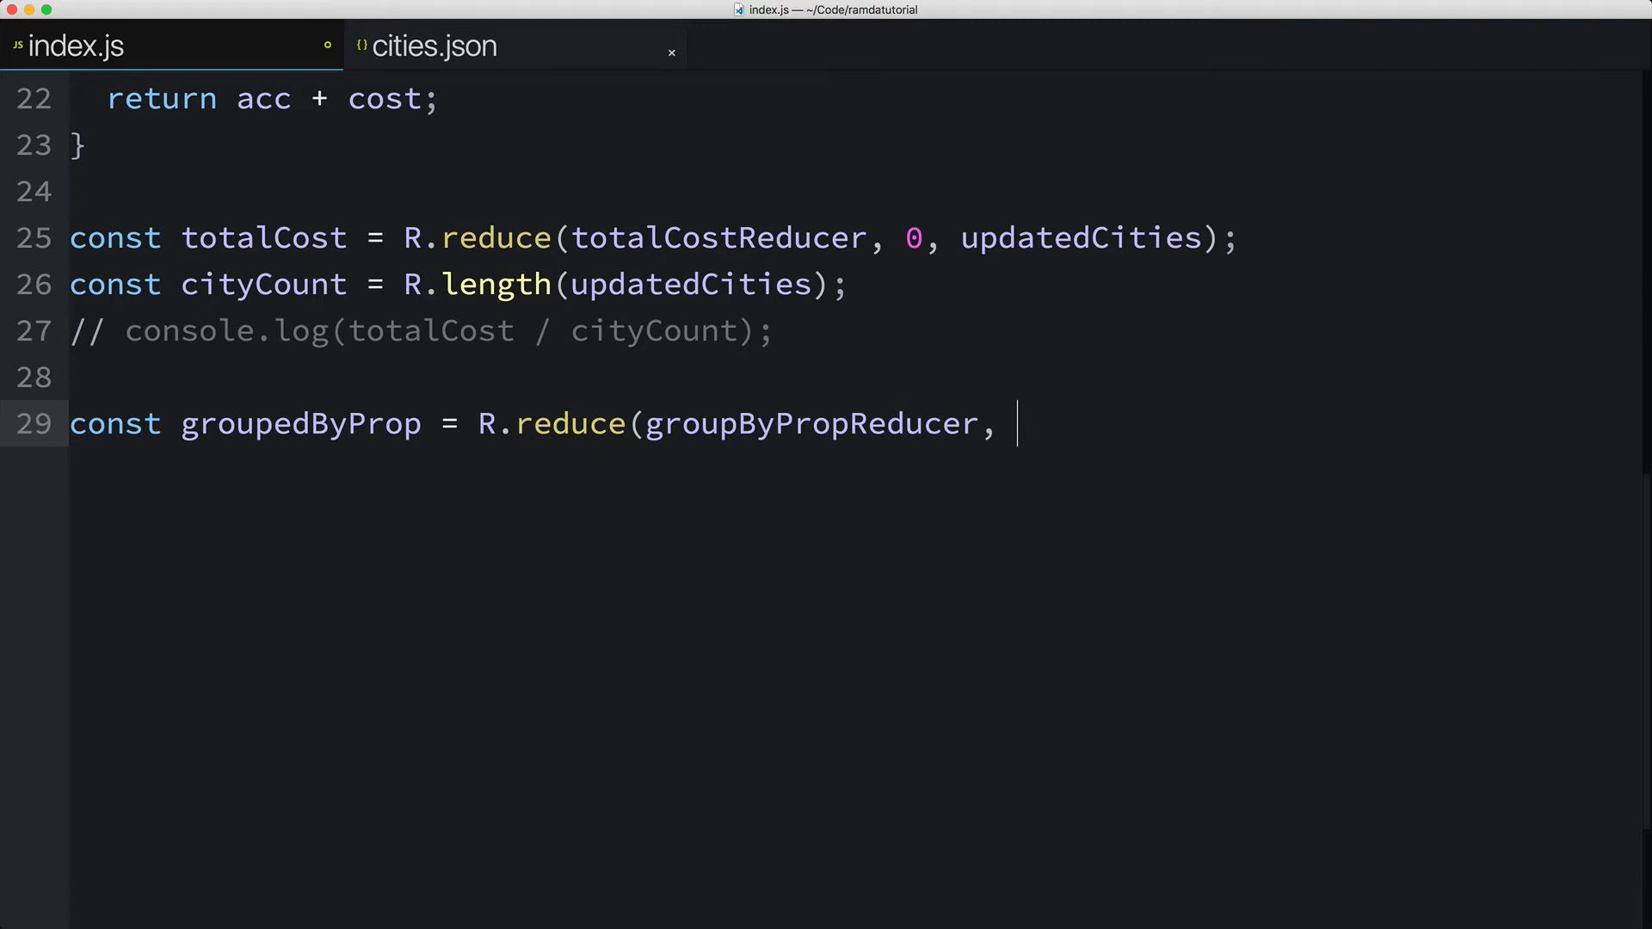
text({})
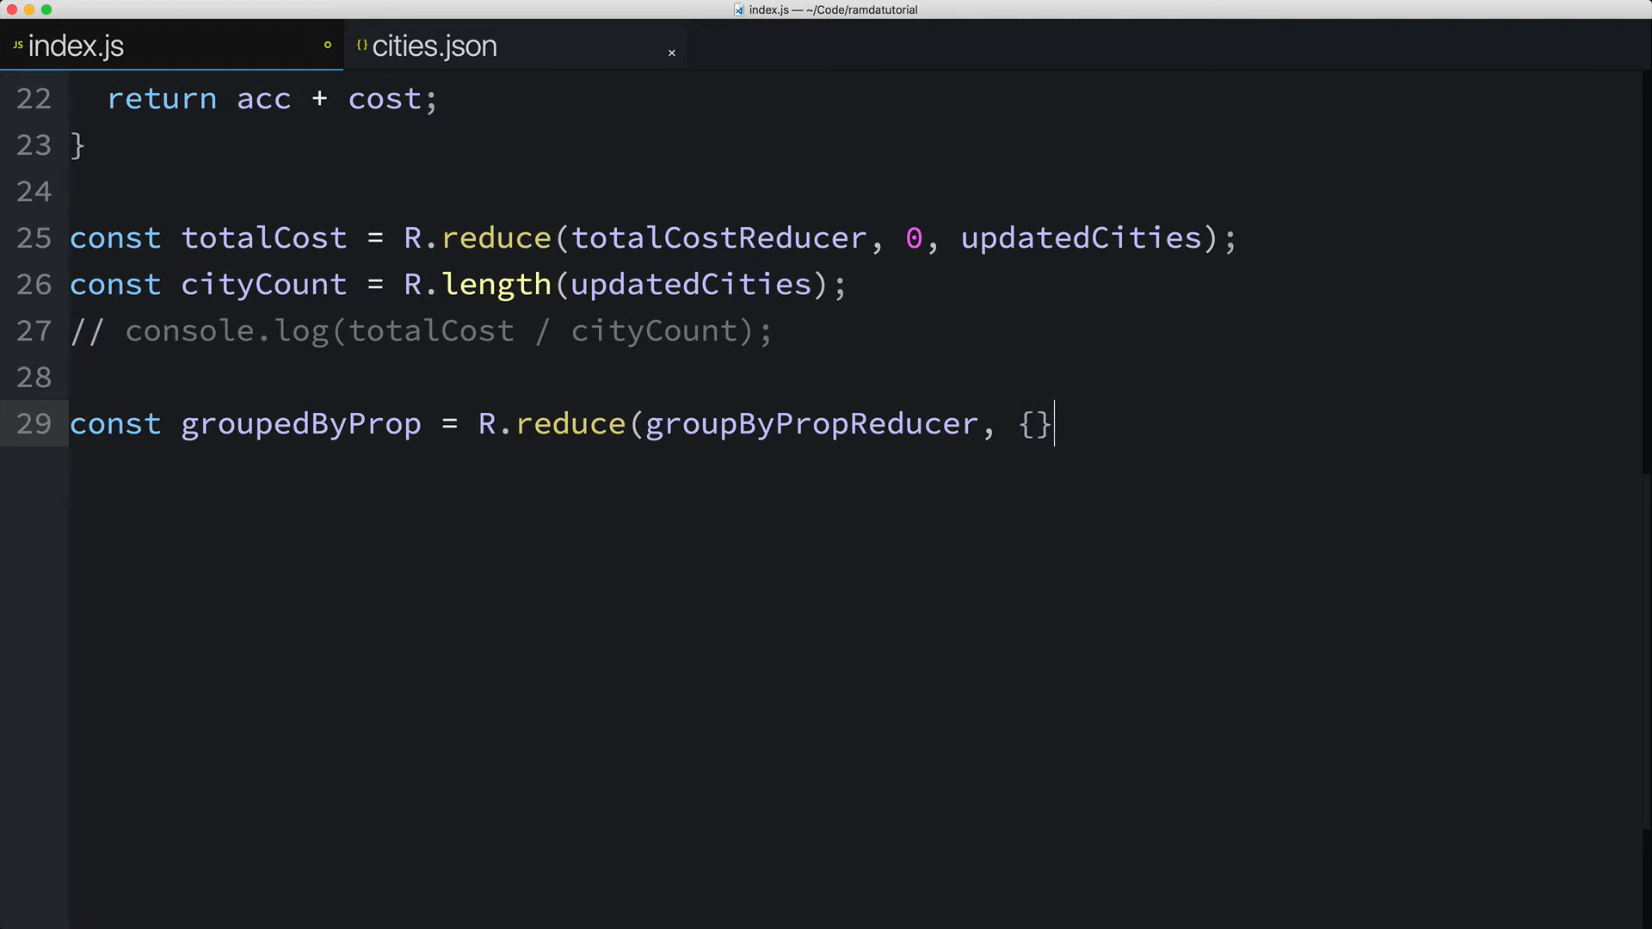
text(, updatedCities);)
text(const grou)
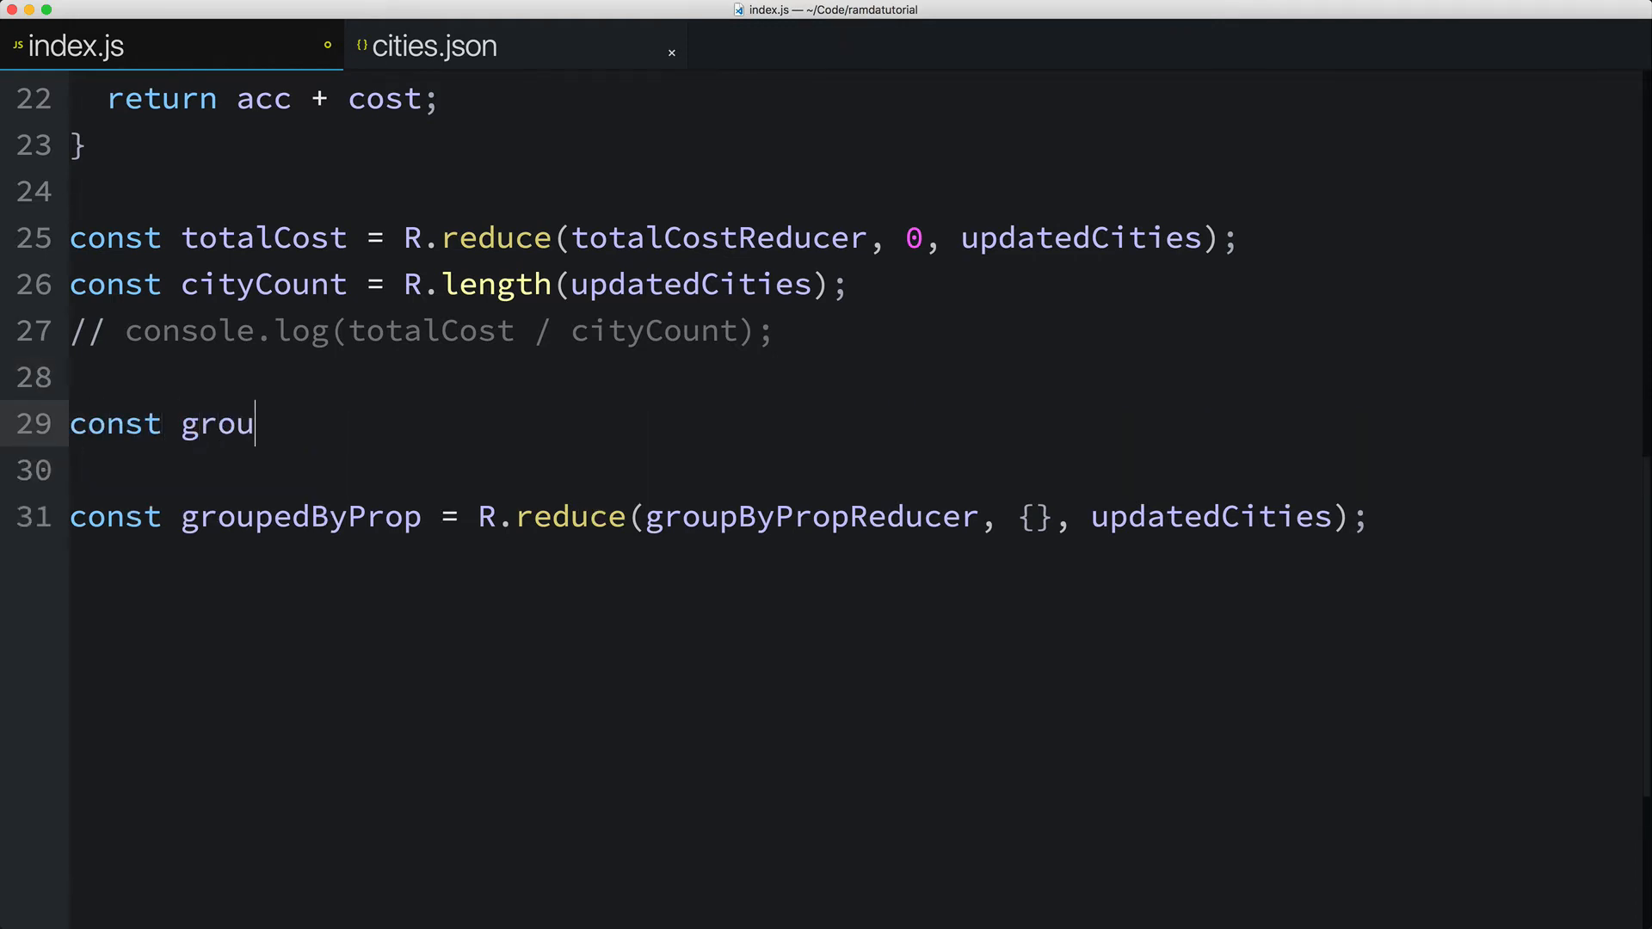
text(pByPropReducer =)
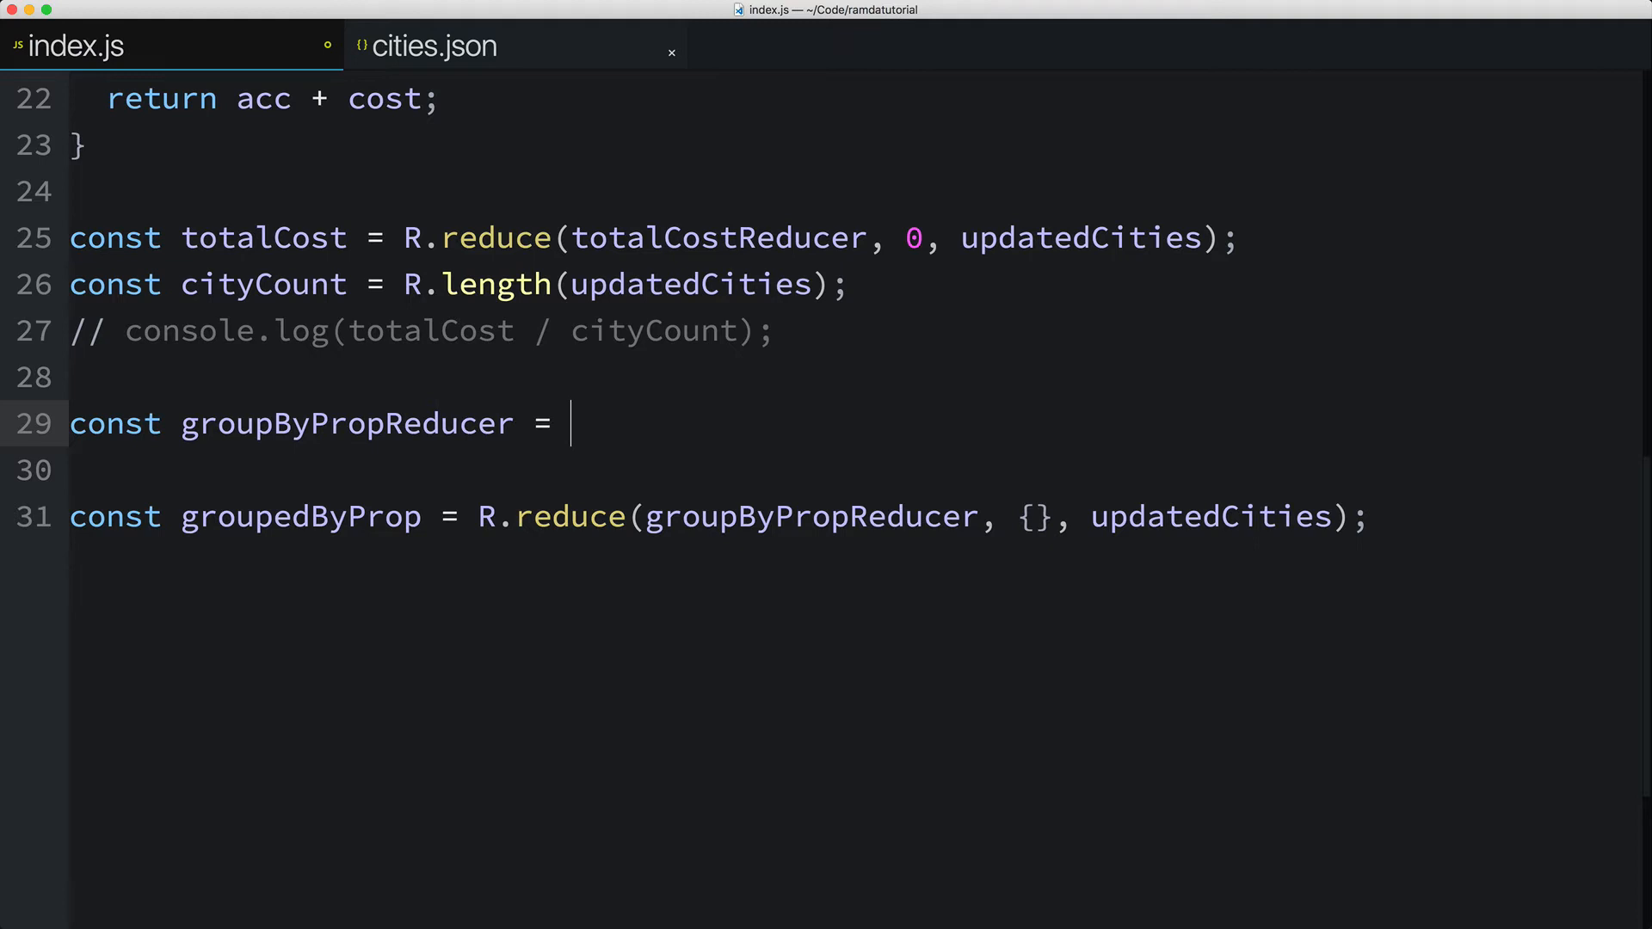
text((acc, city) => {)
click(854, 470)
text(cons)
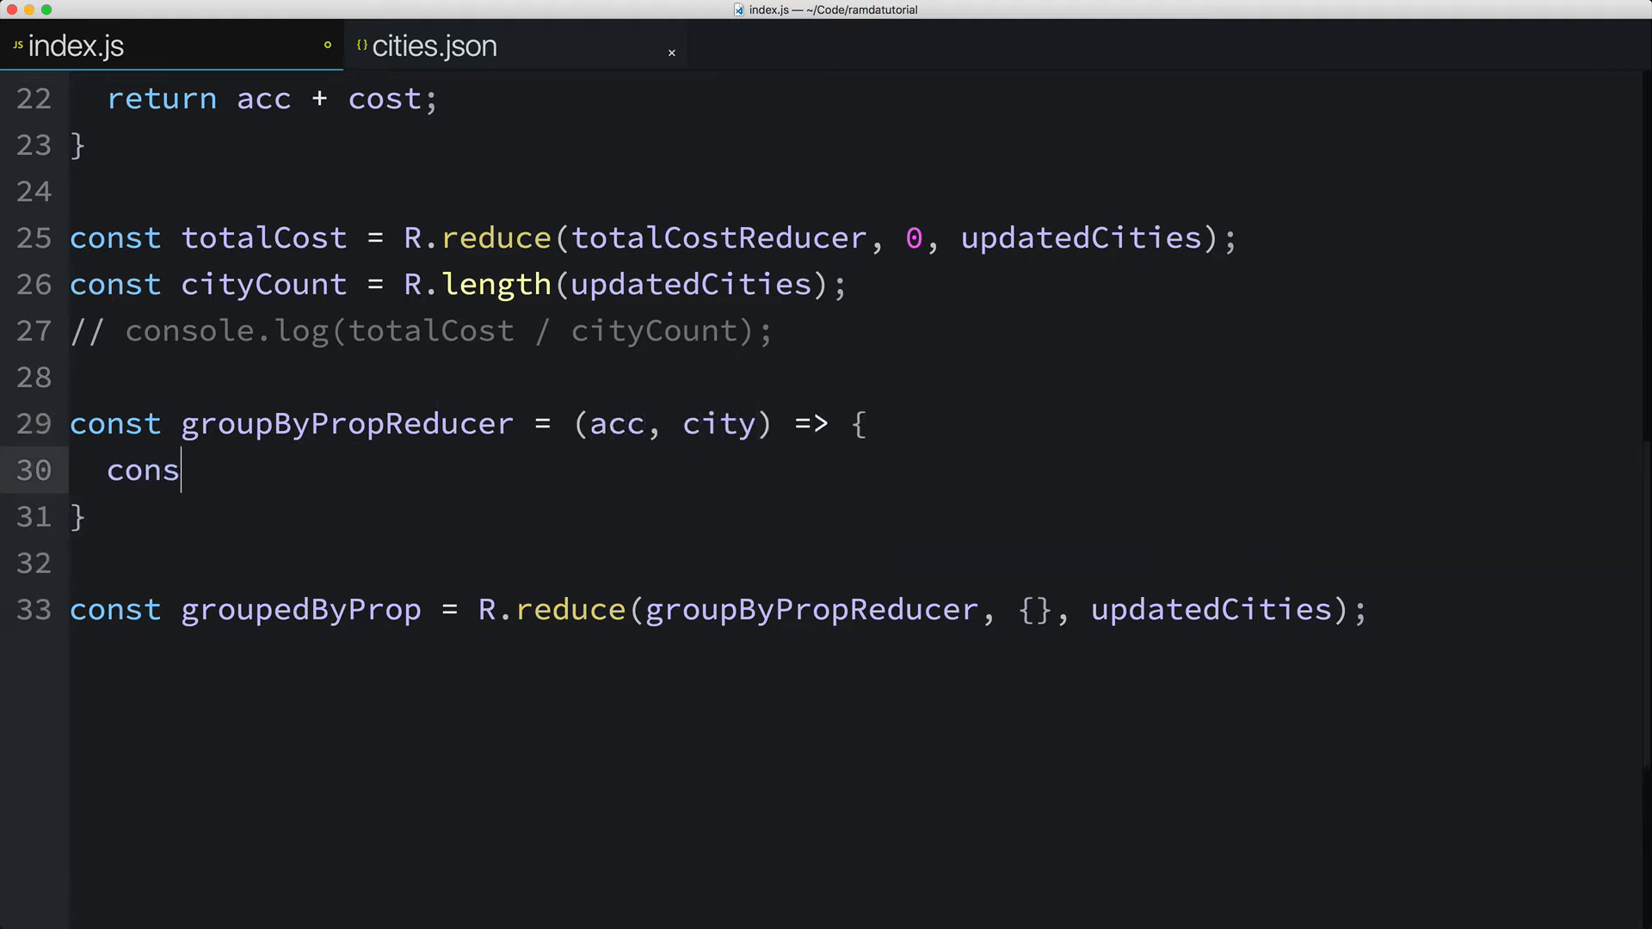
text(t { cos)
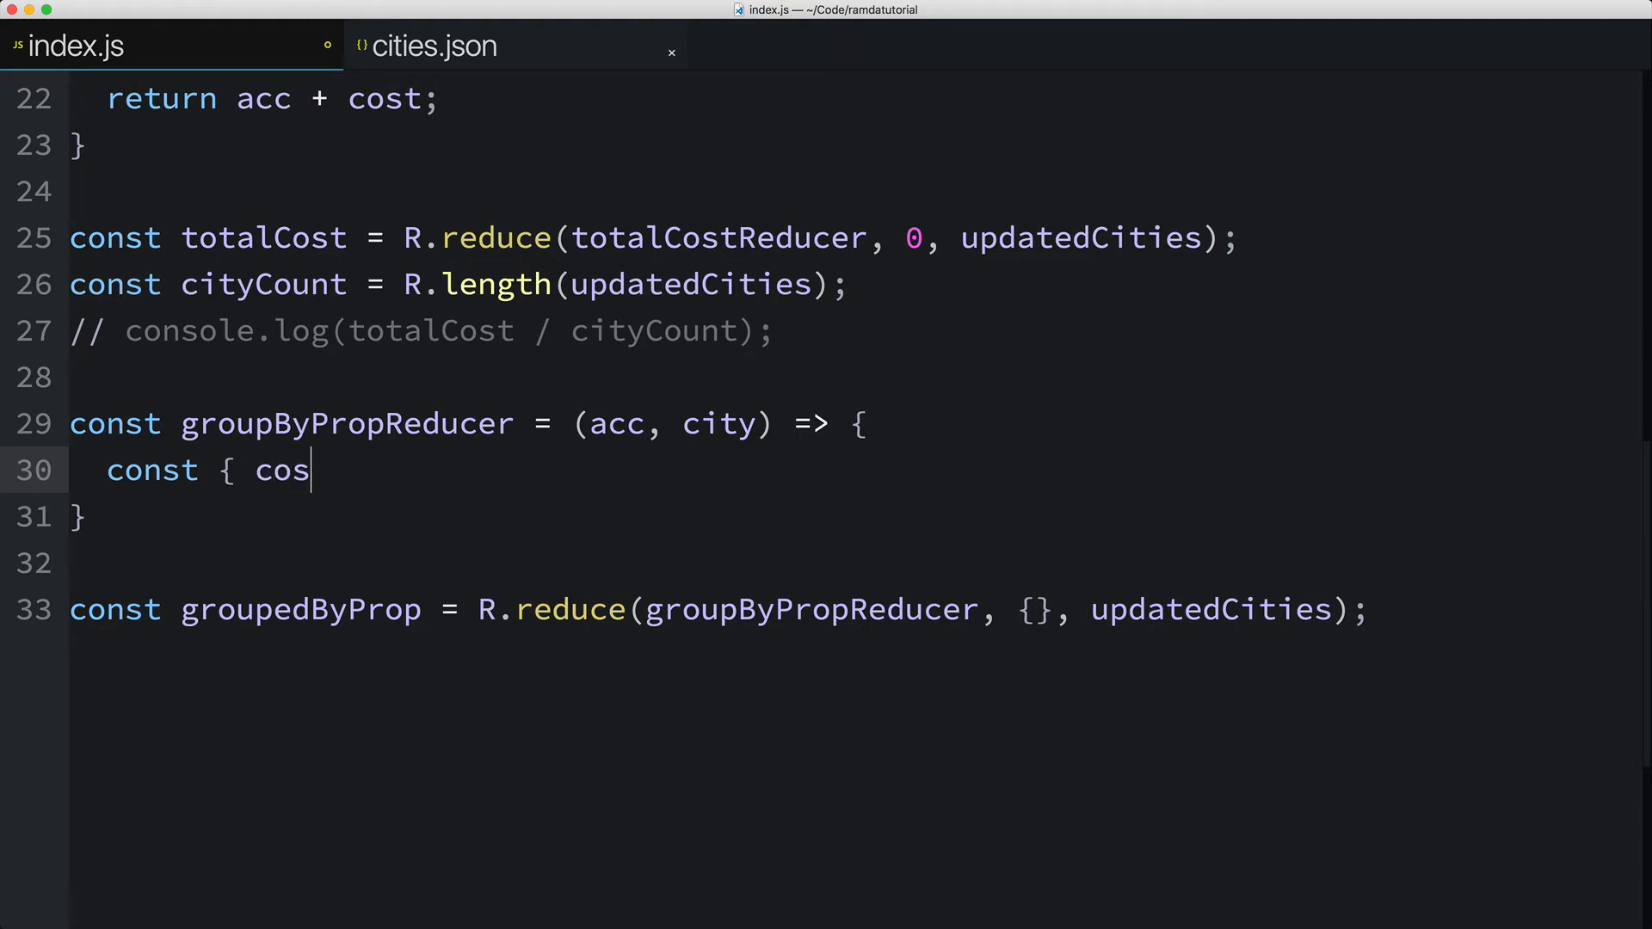
text(t, internetSpeed } =)
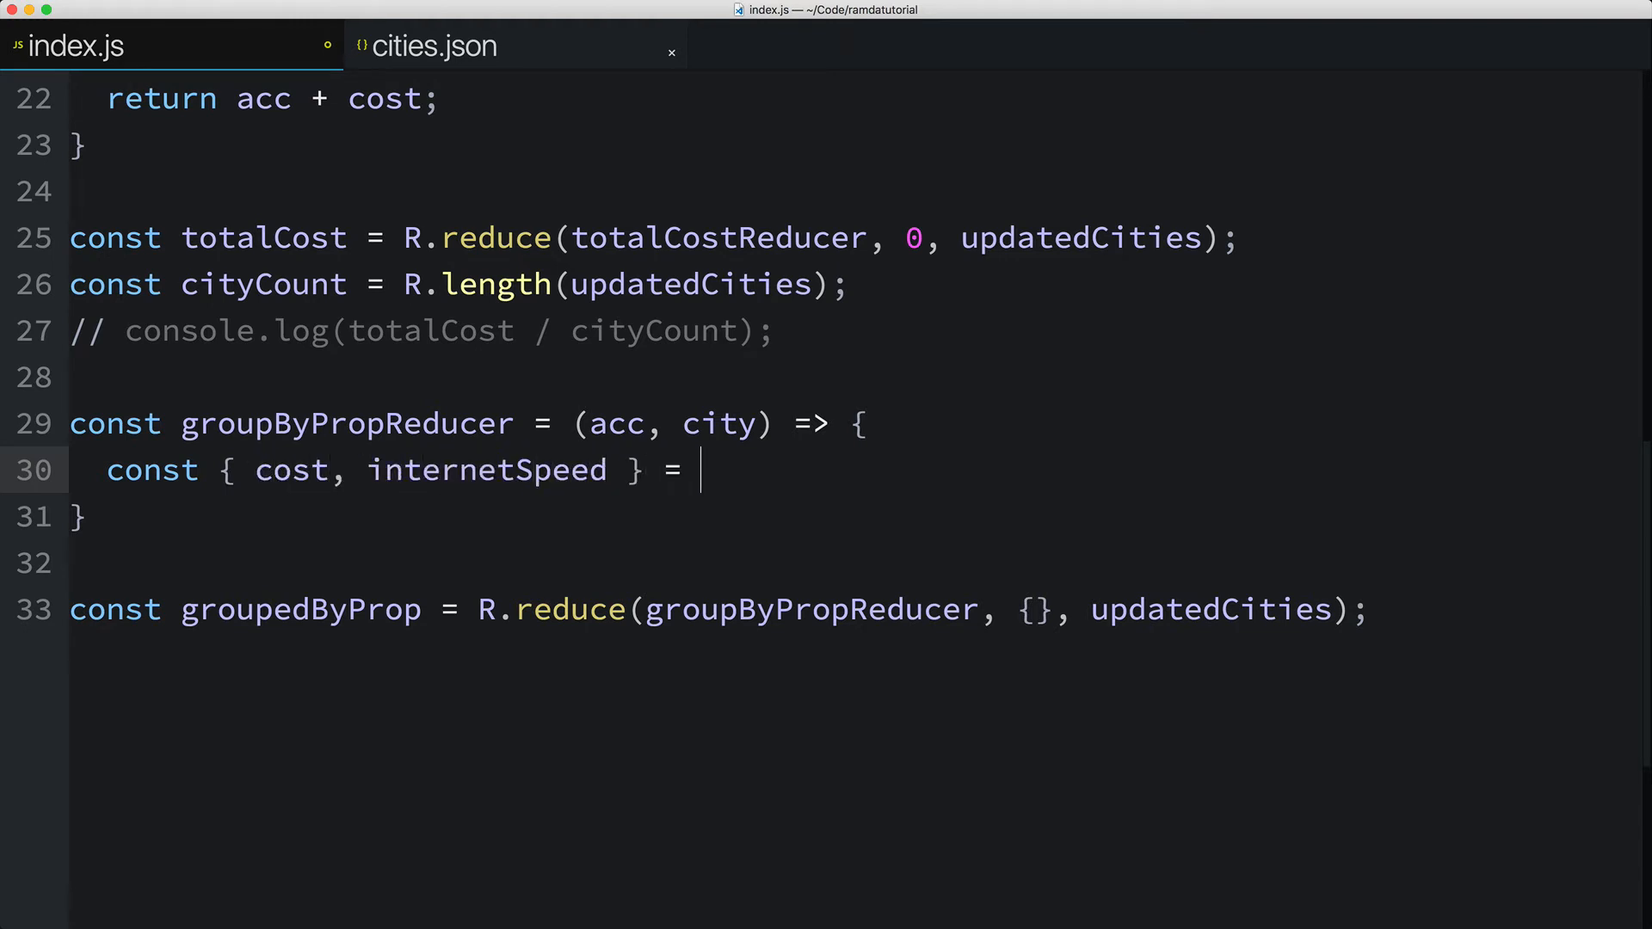
text(acc;)
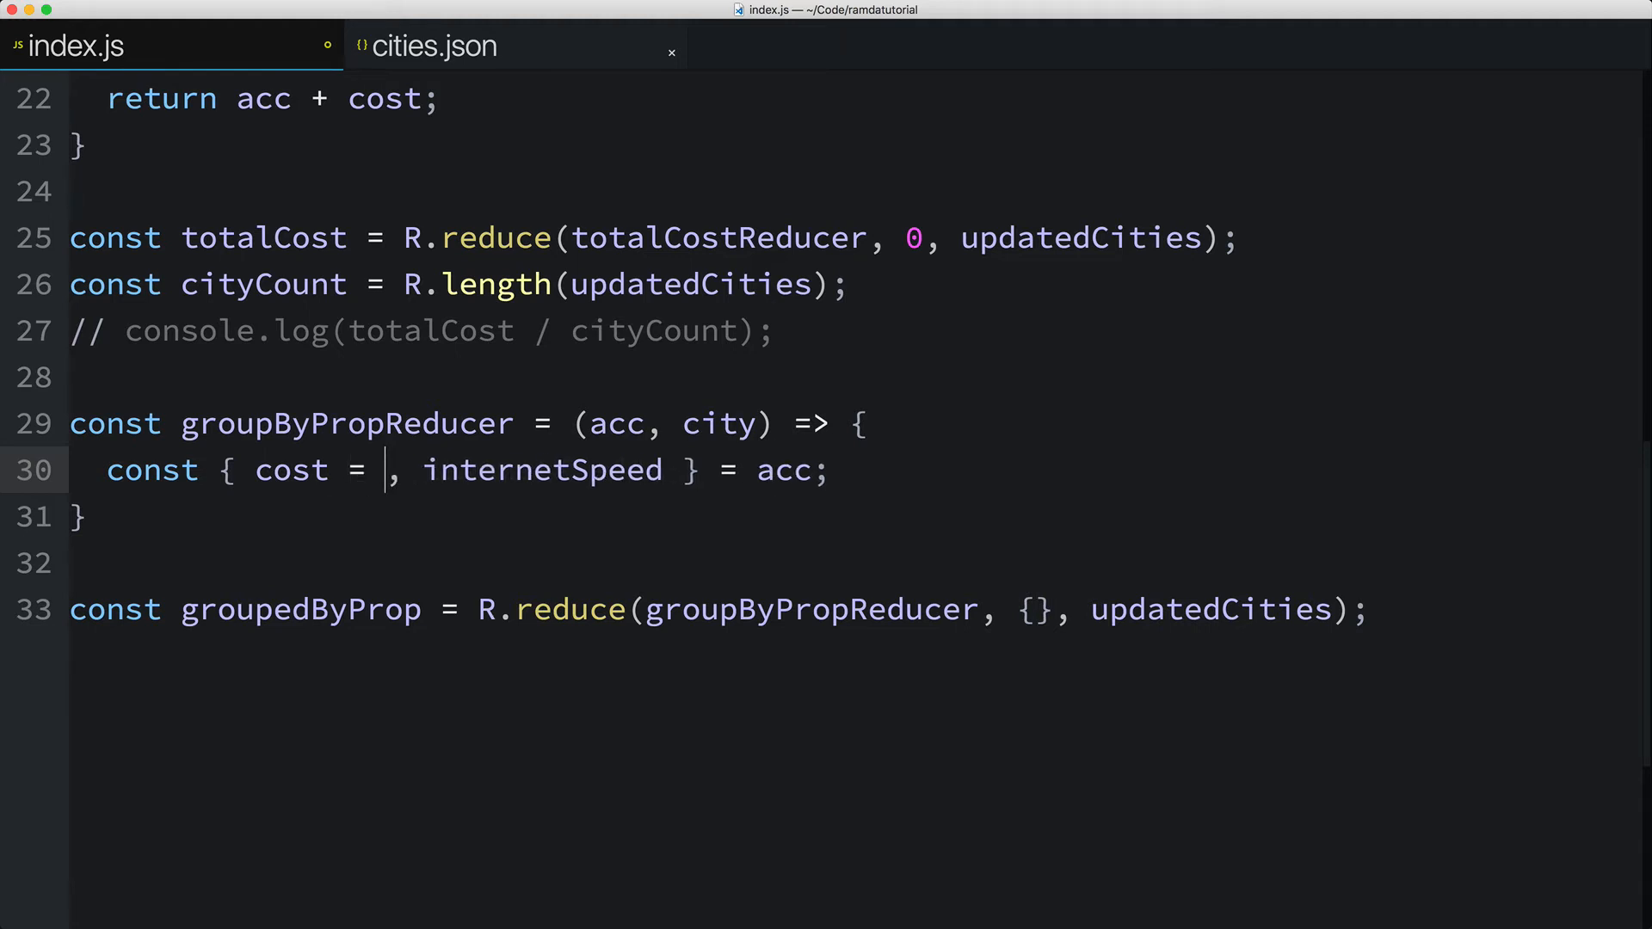
text([])
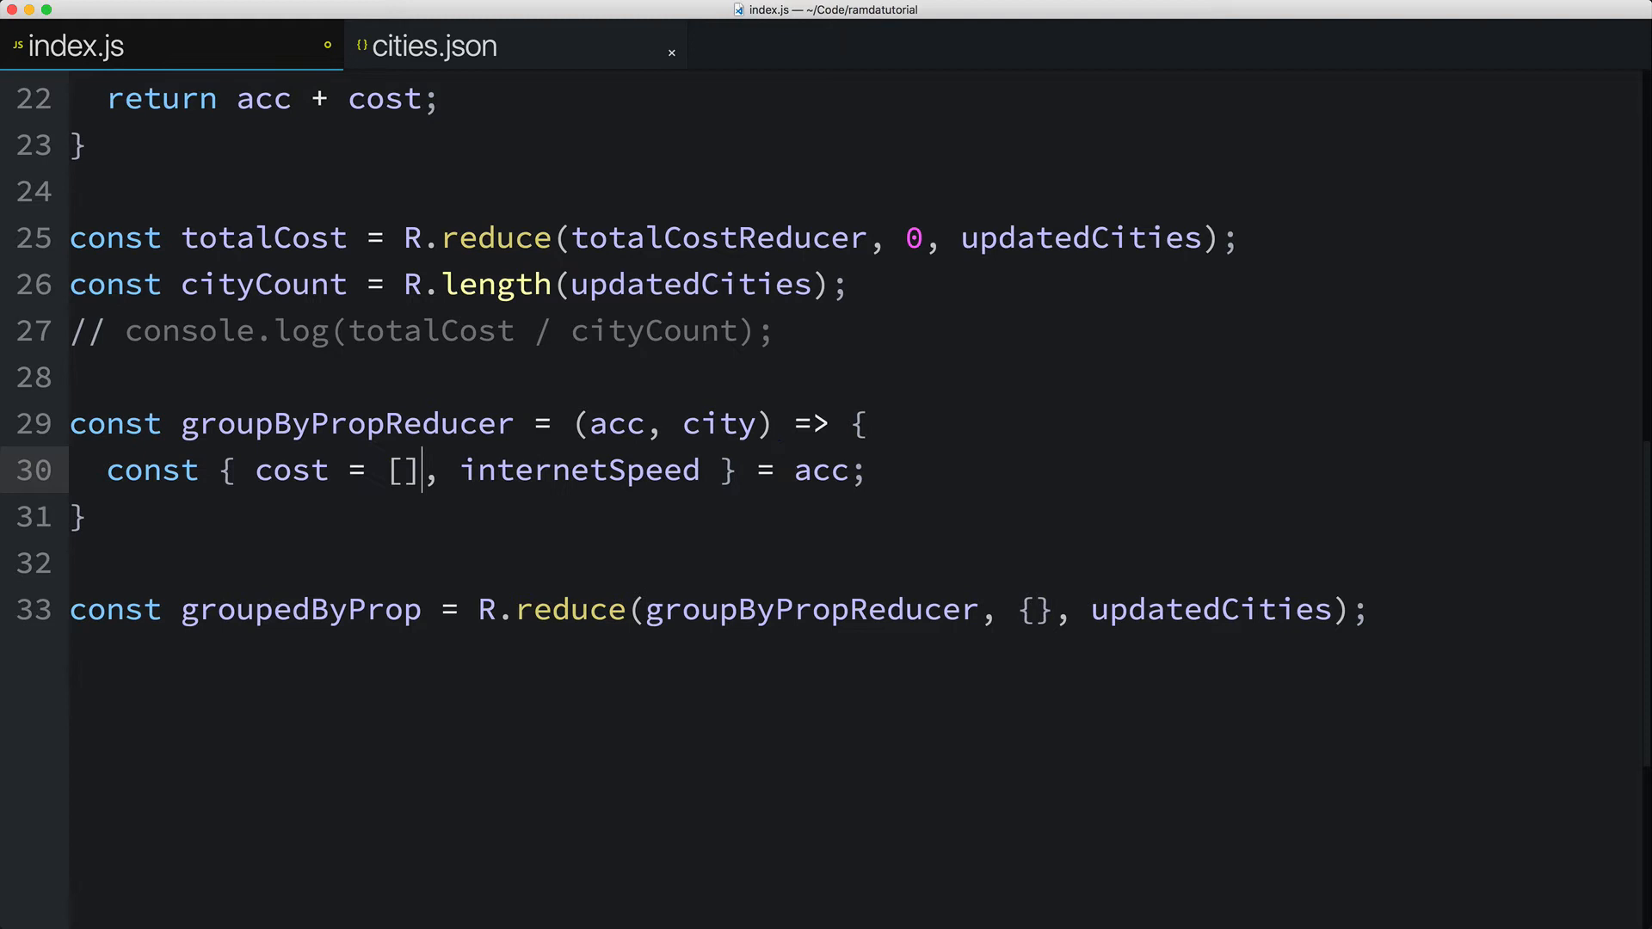
text(= [])
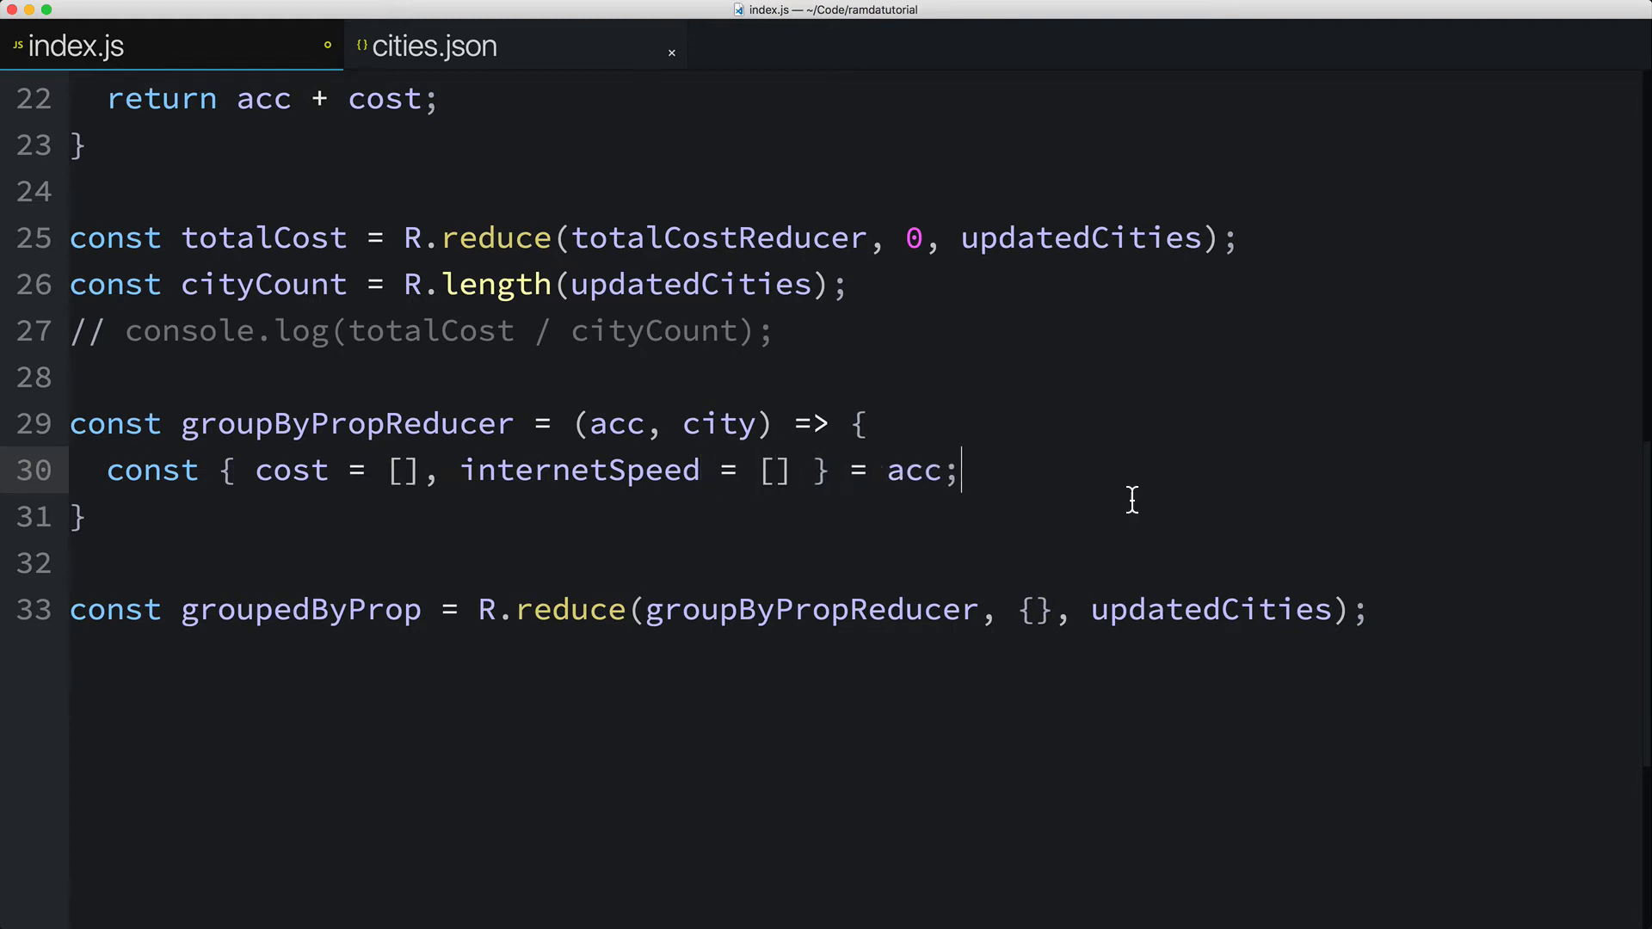
text(return)
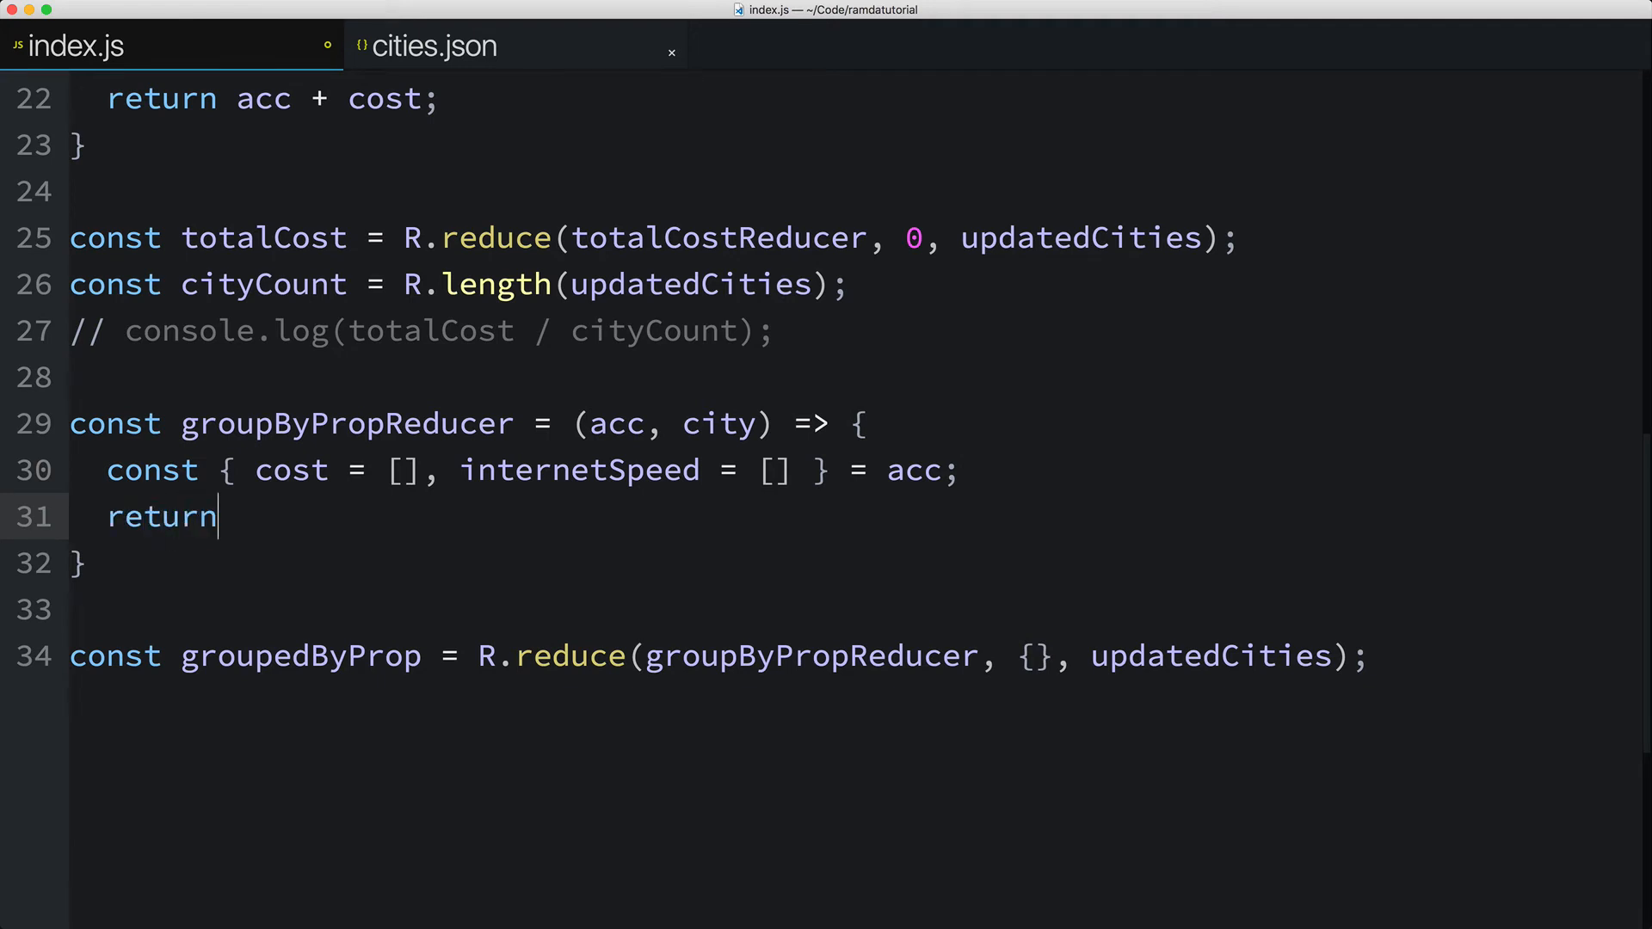
text(R.merge()
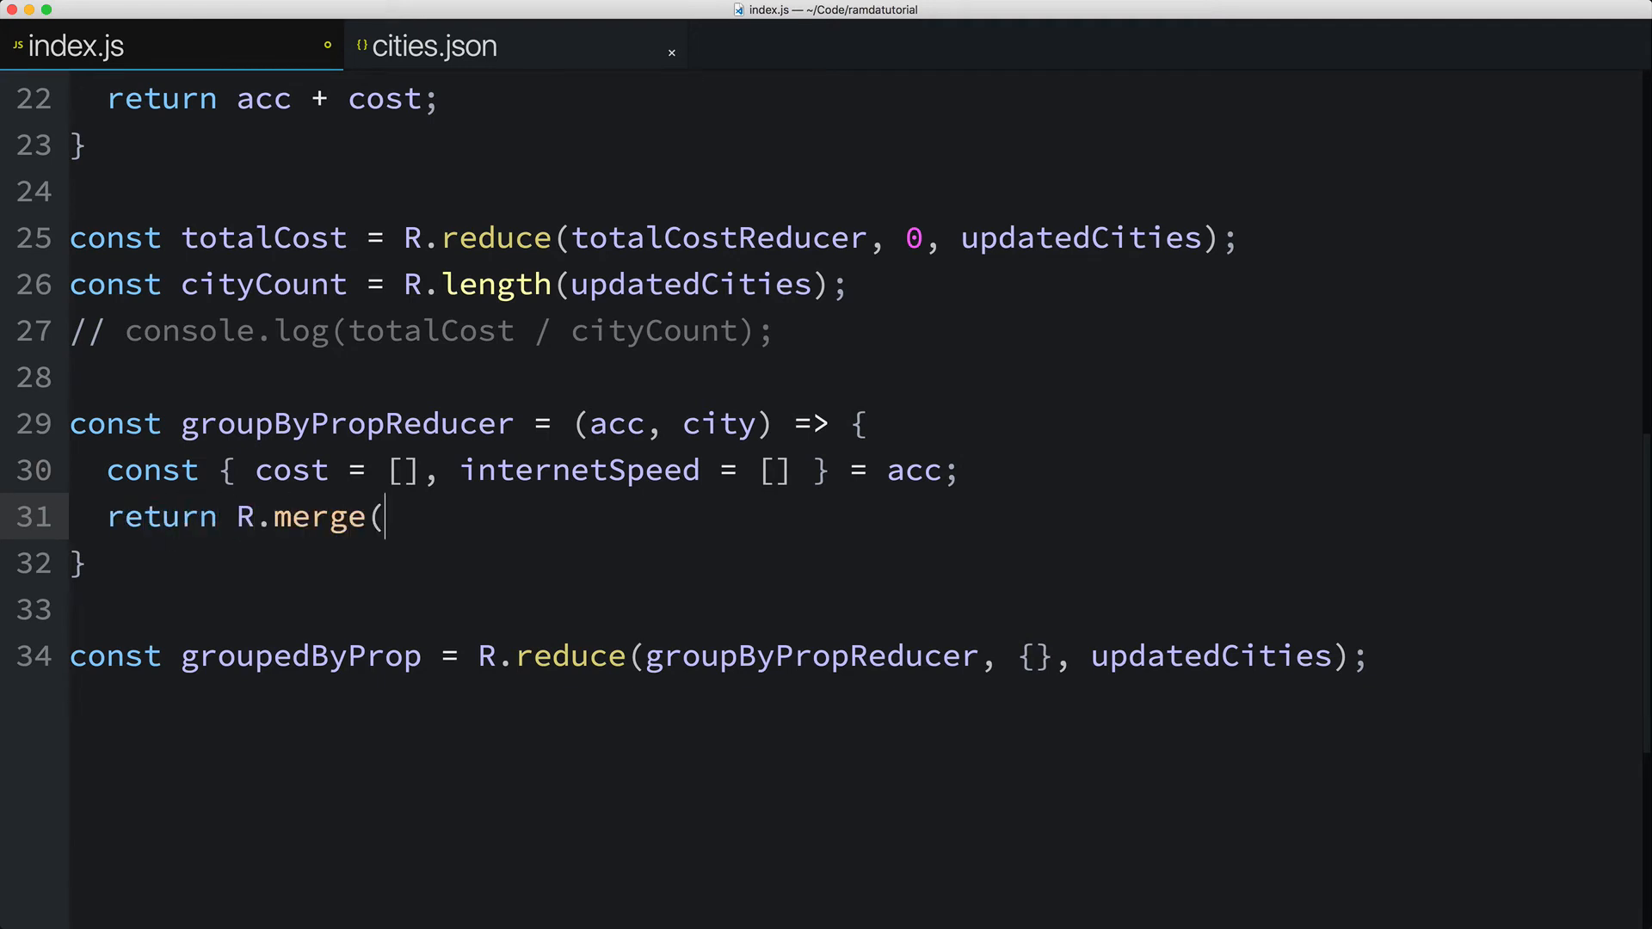
text(acc,)
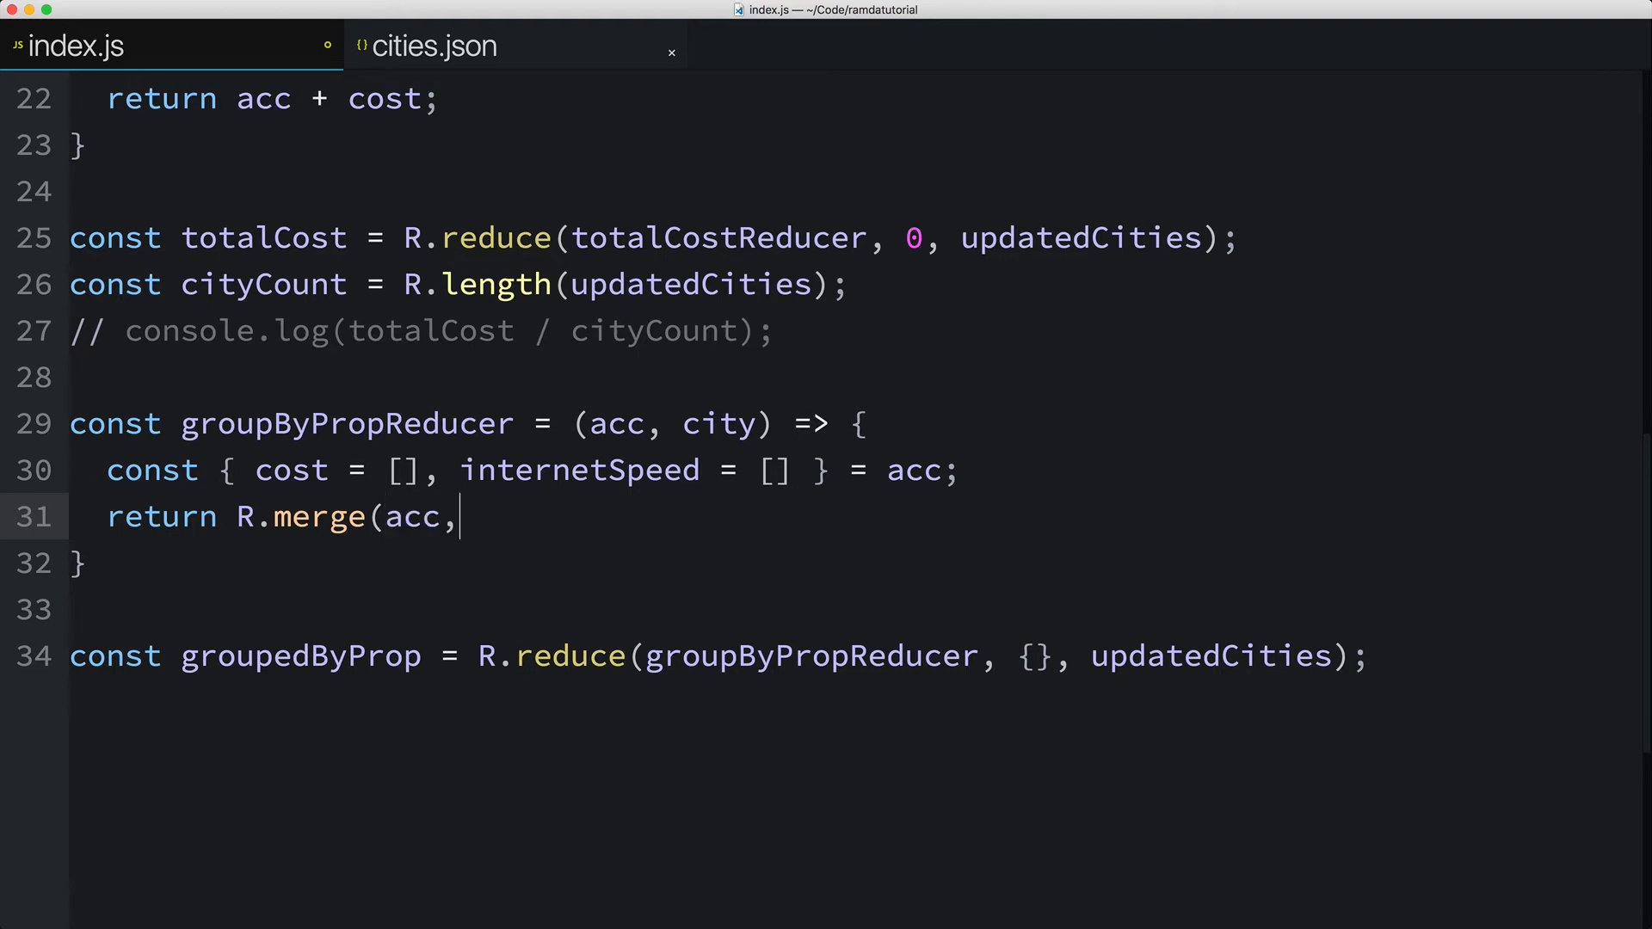
text({)
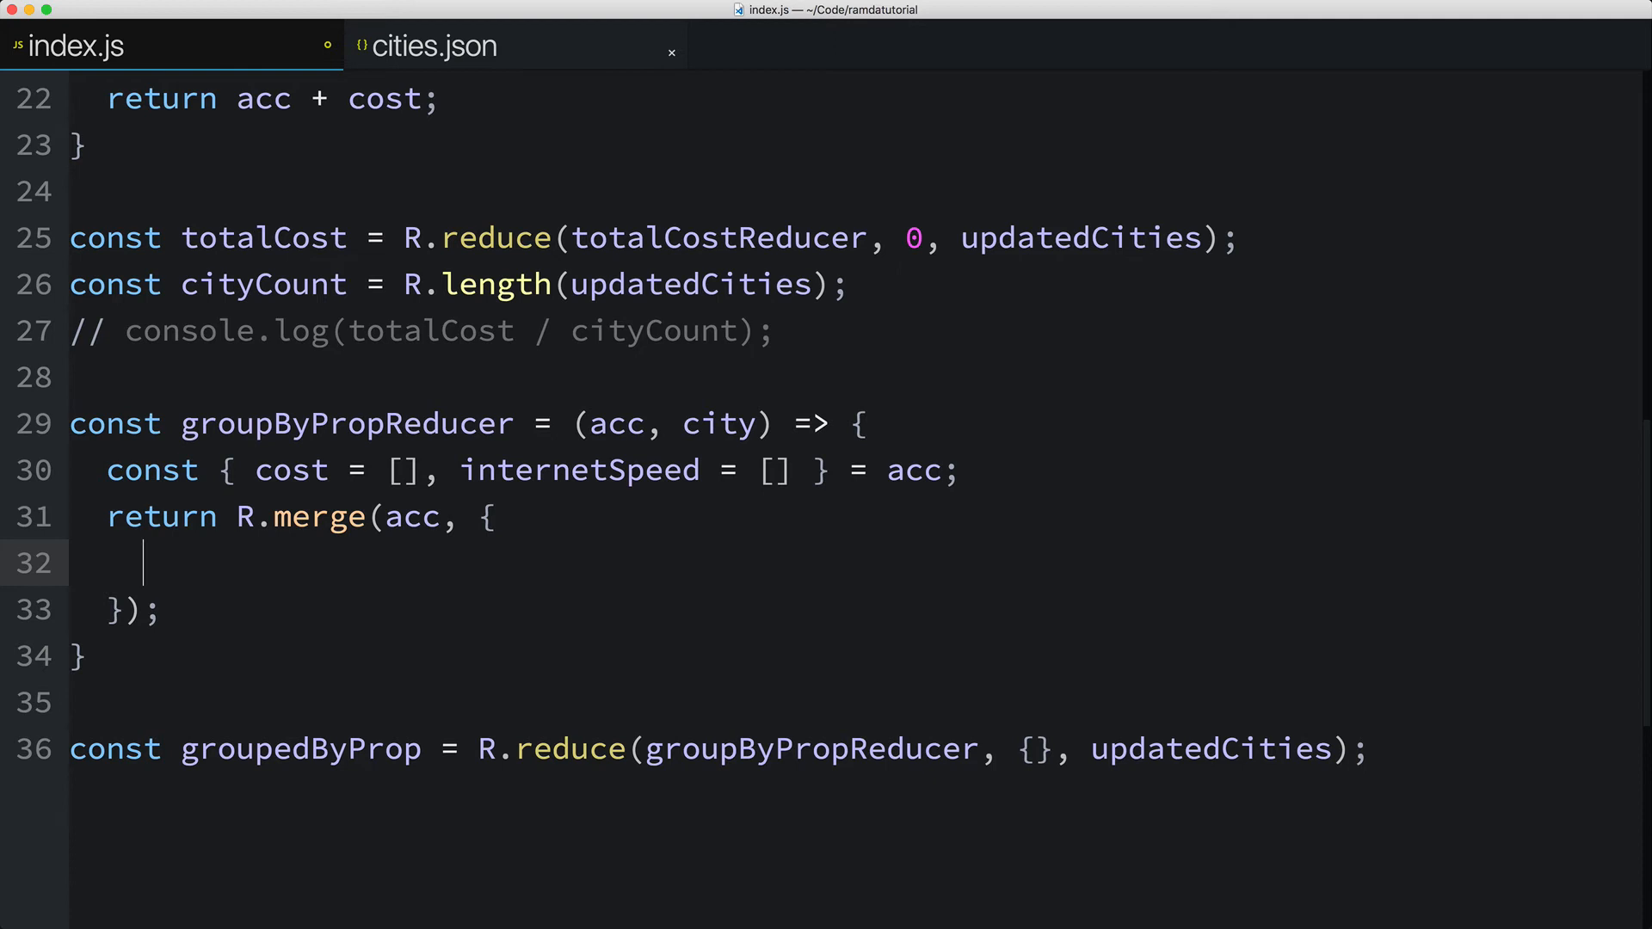
text(cost:)
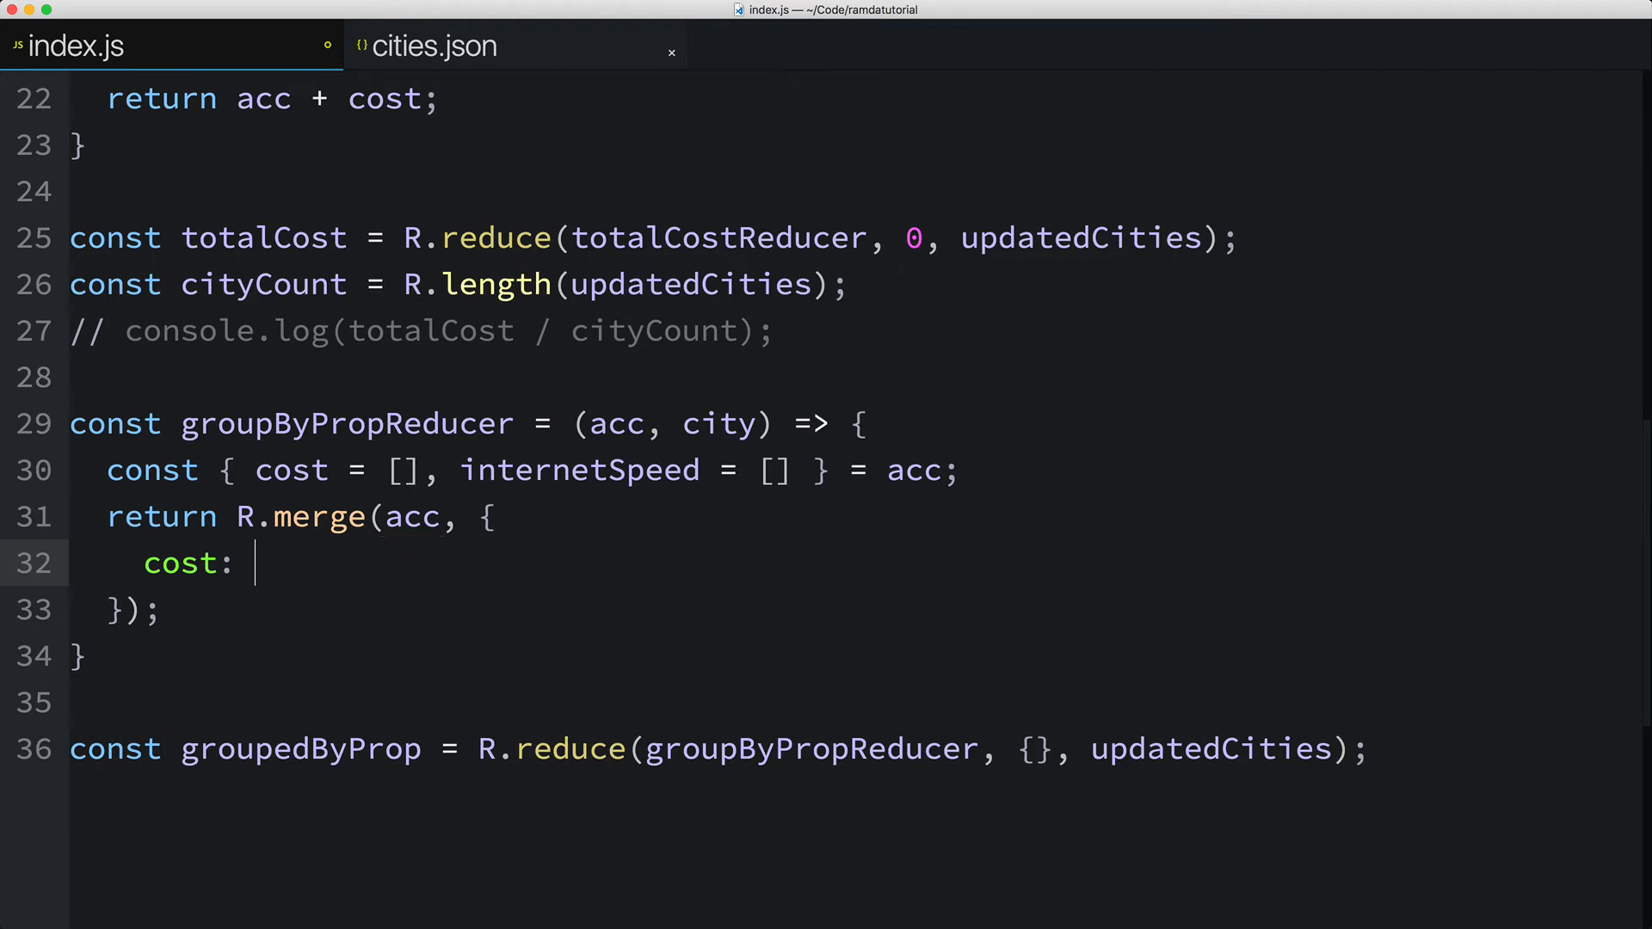
text(R.append()
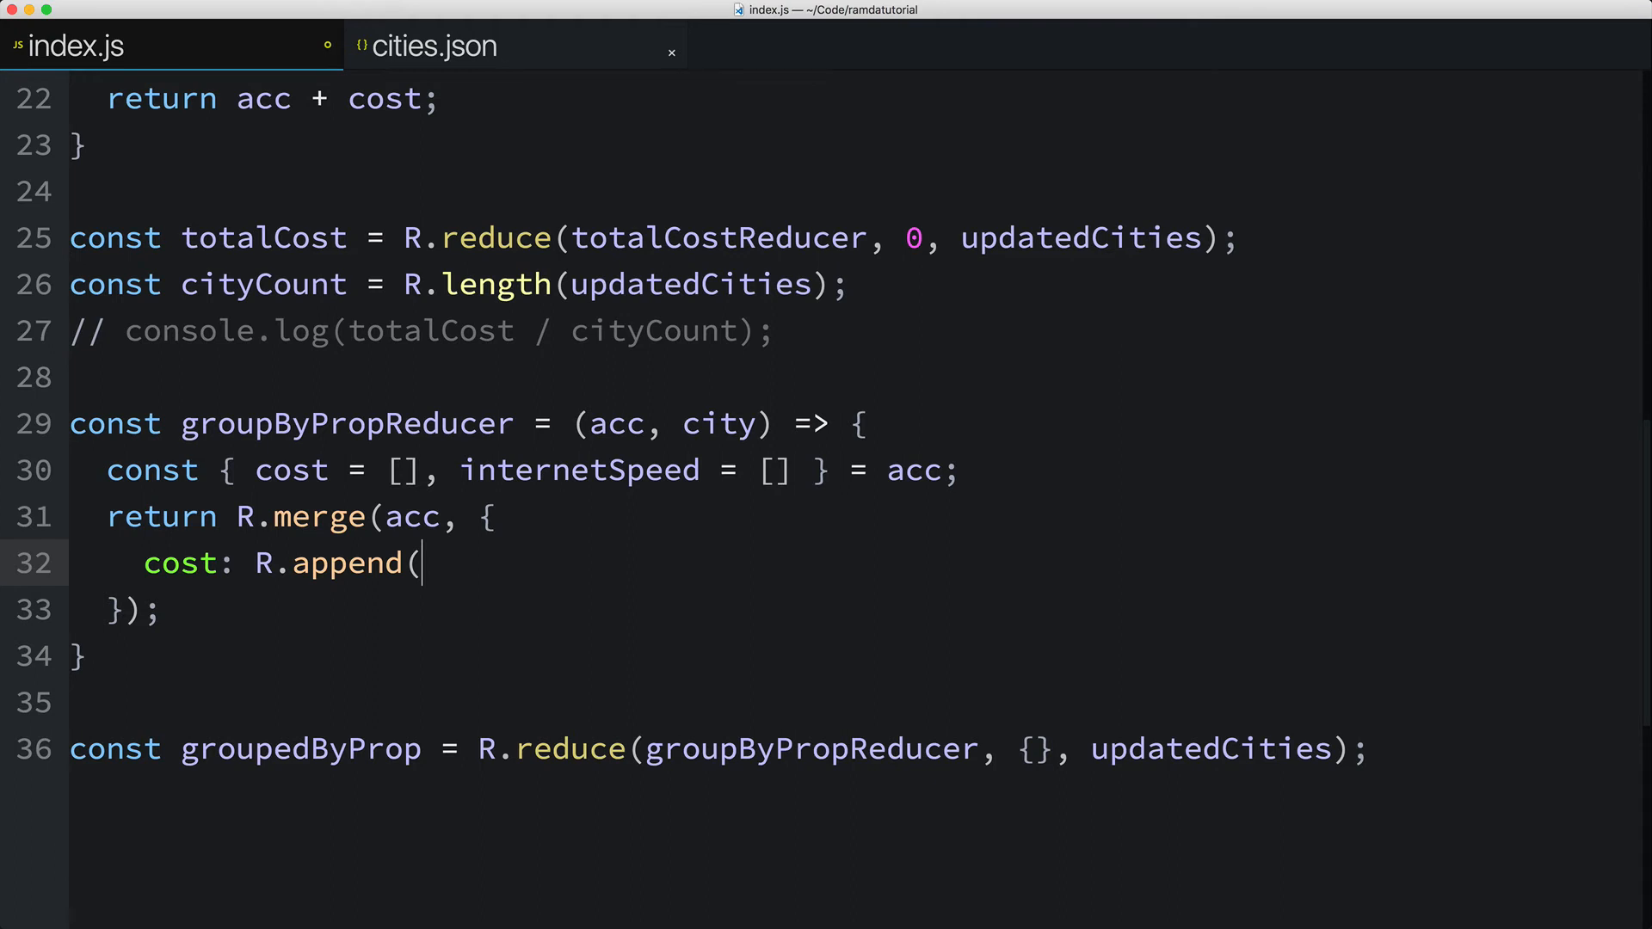
text(city.cost,)
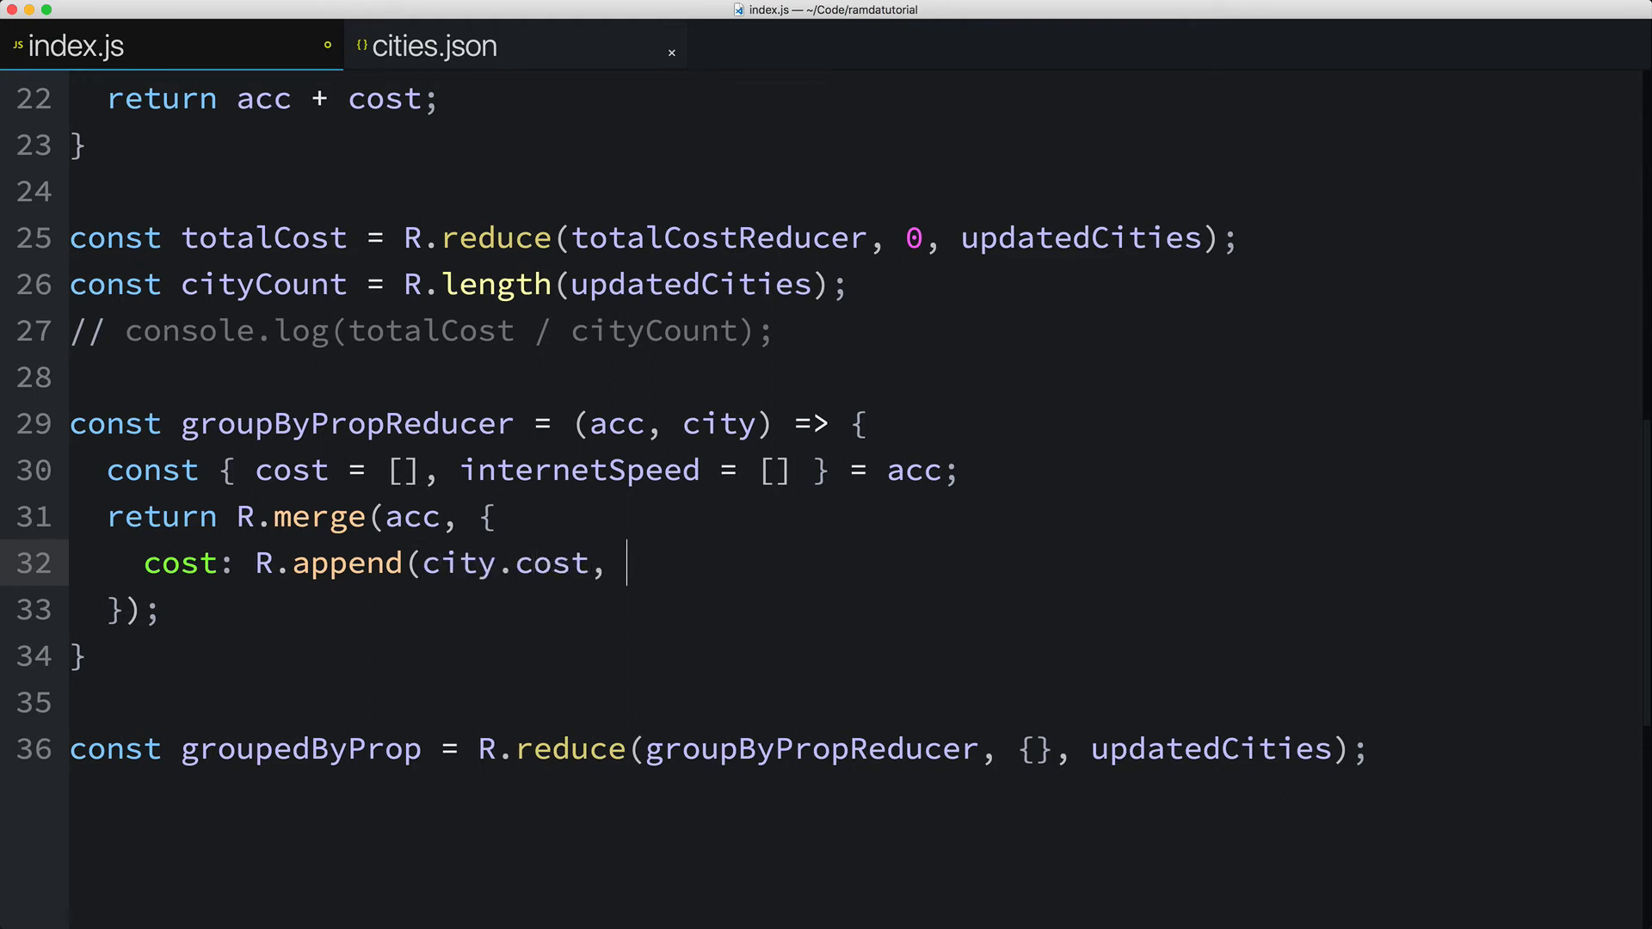
text(cost),)
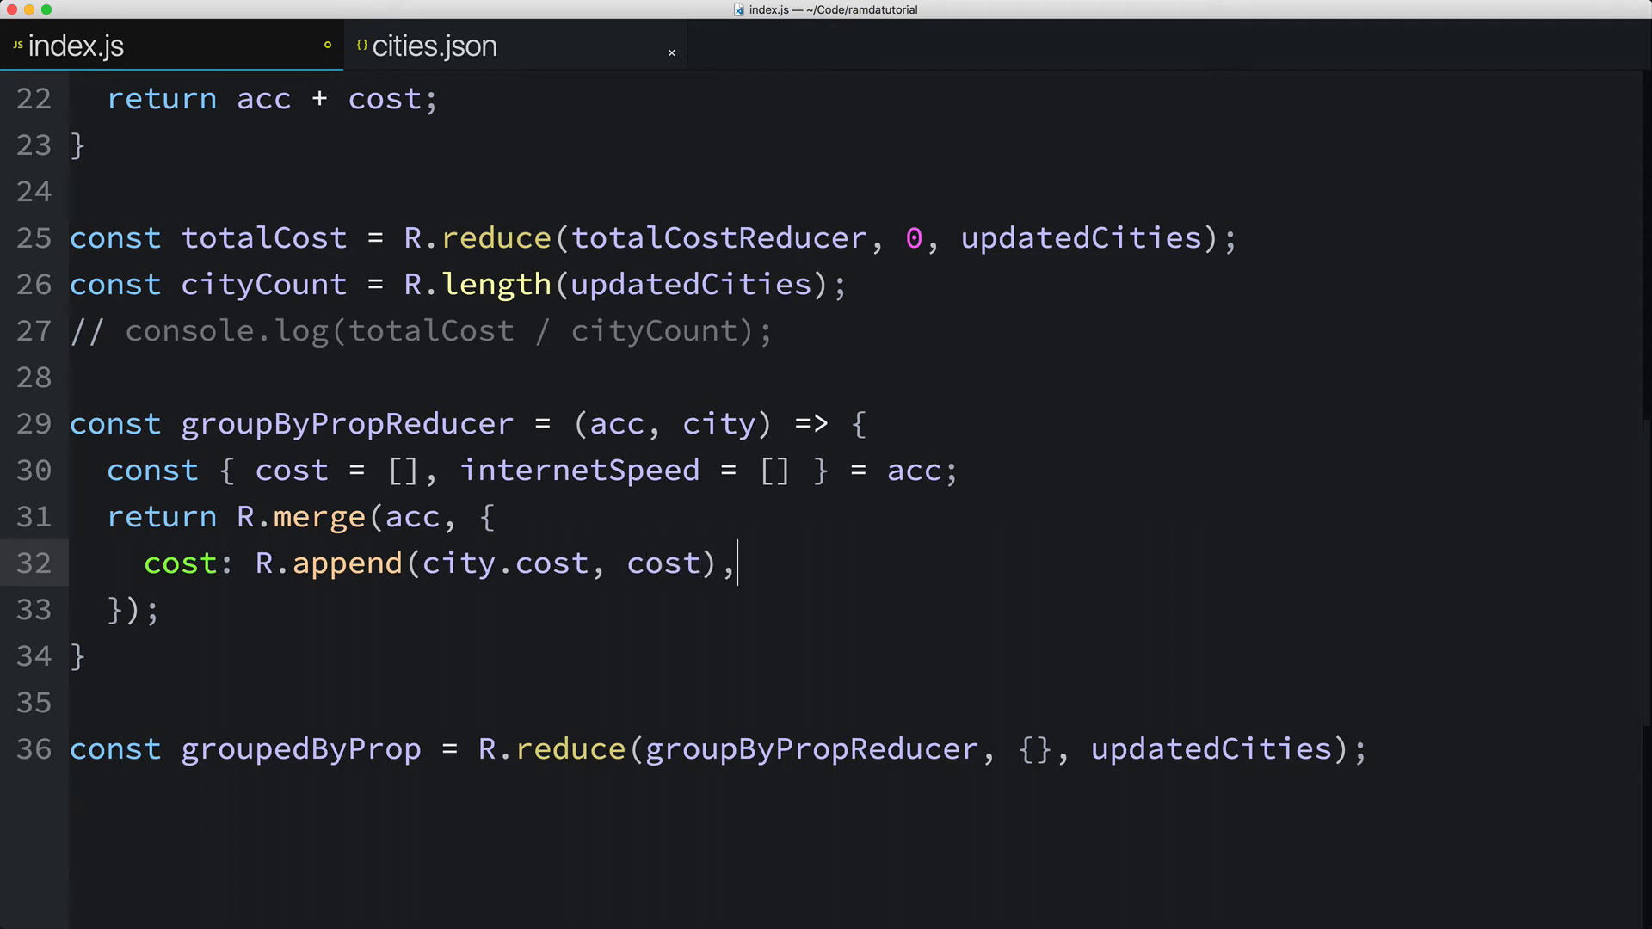
text(internetSpeed)
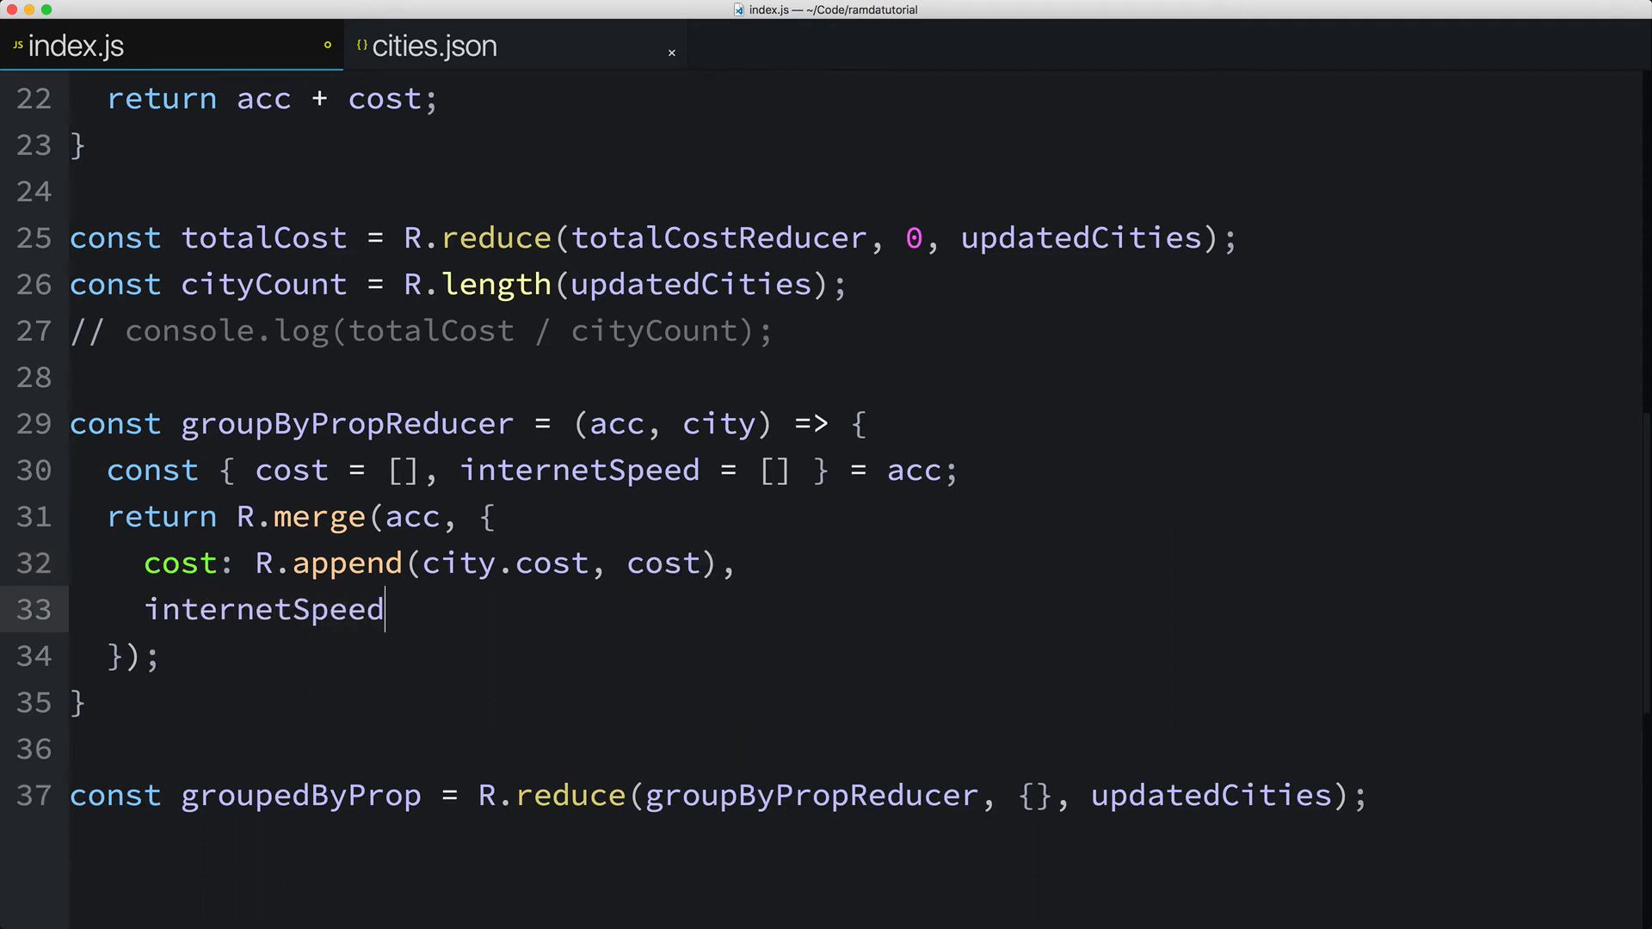
text(:)
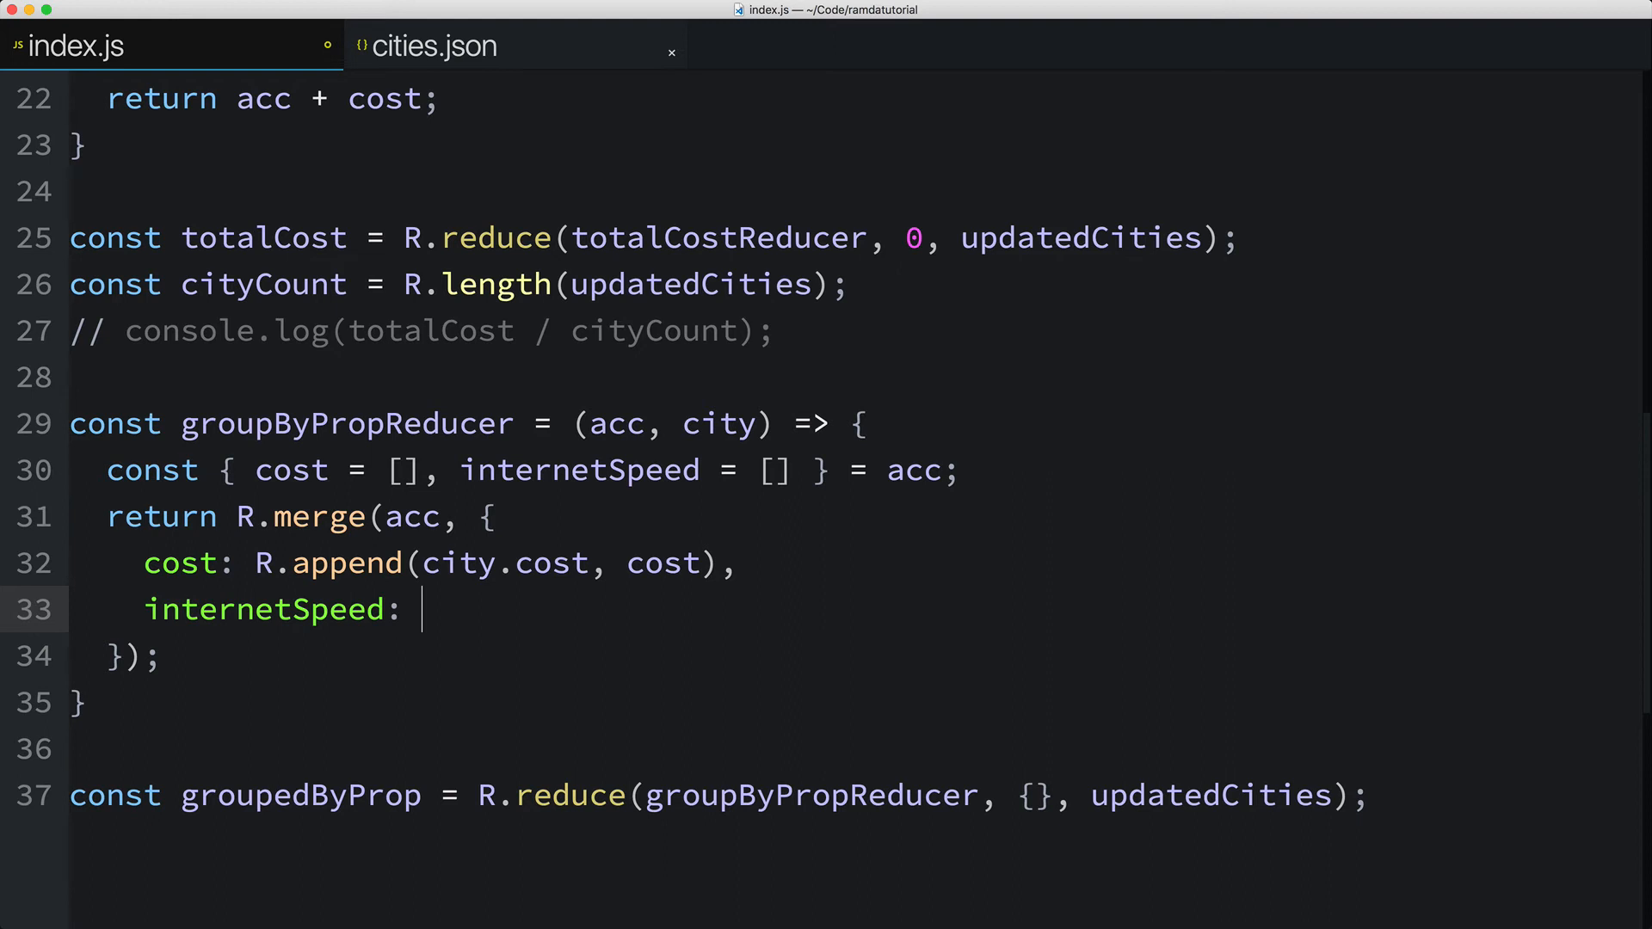
text(R.append()
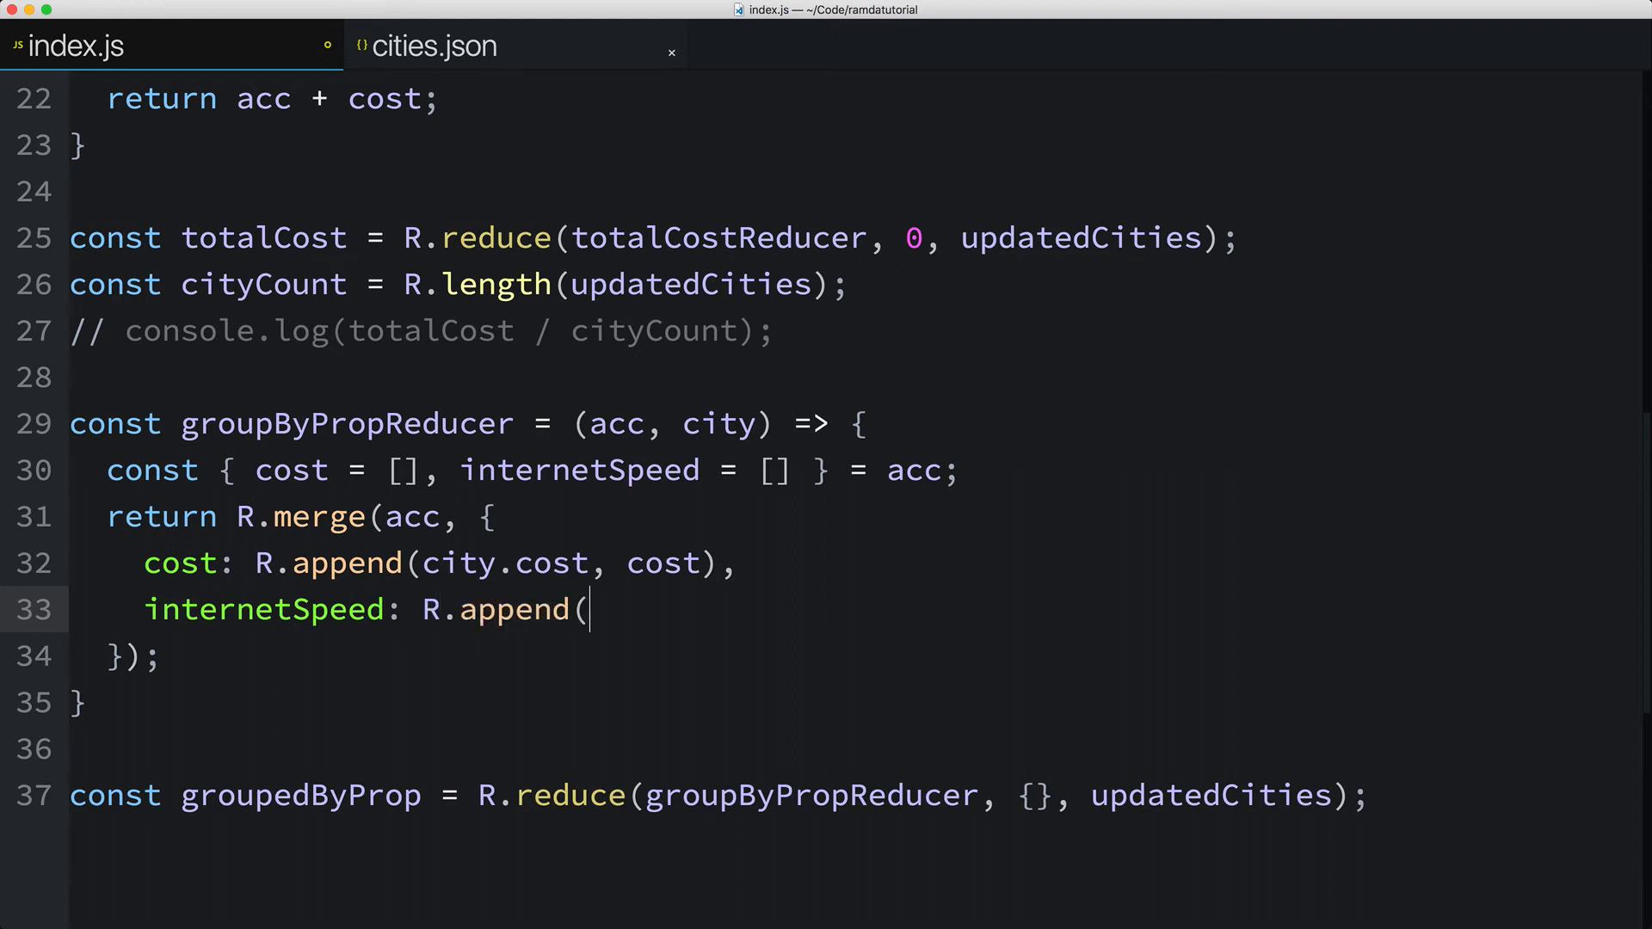
text(city.internetSpeed,)
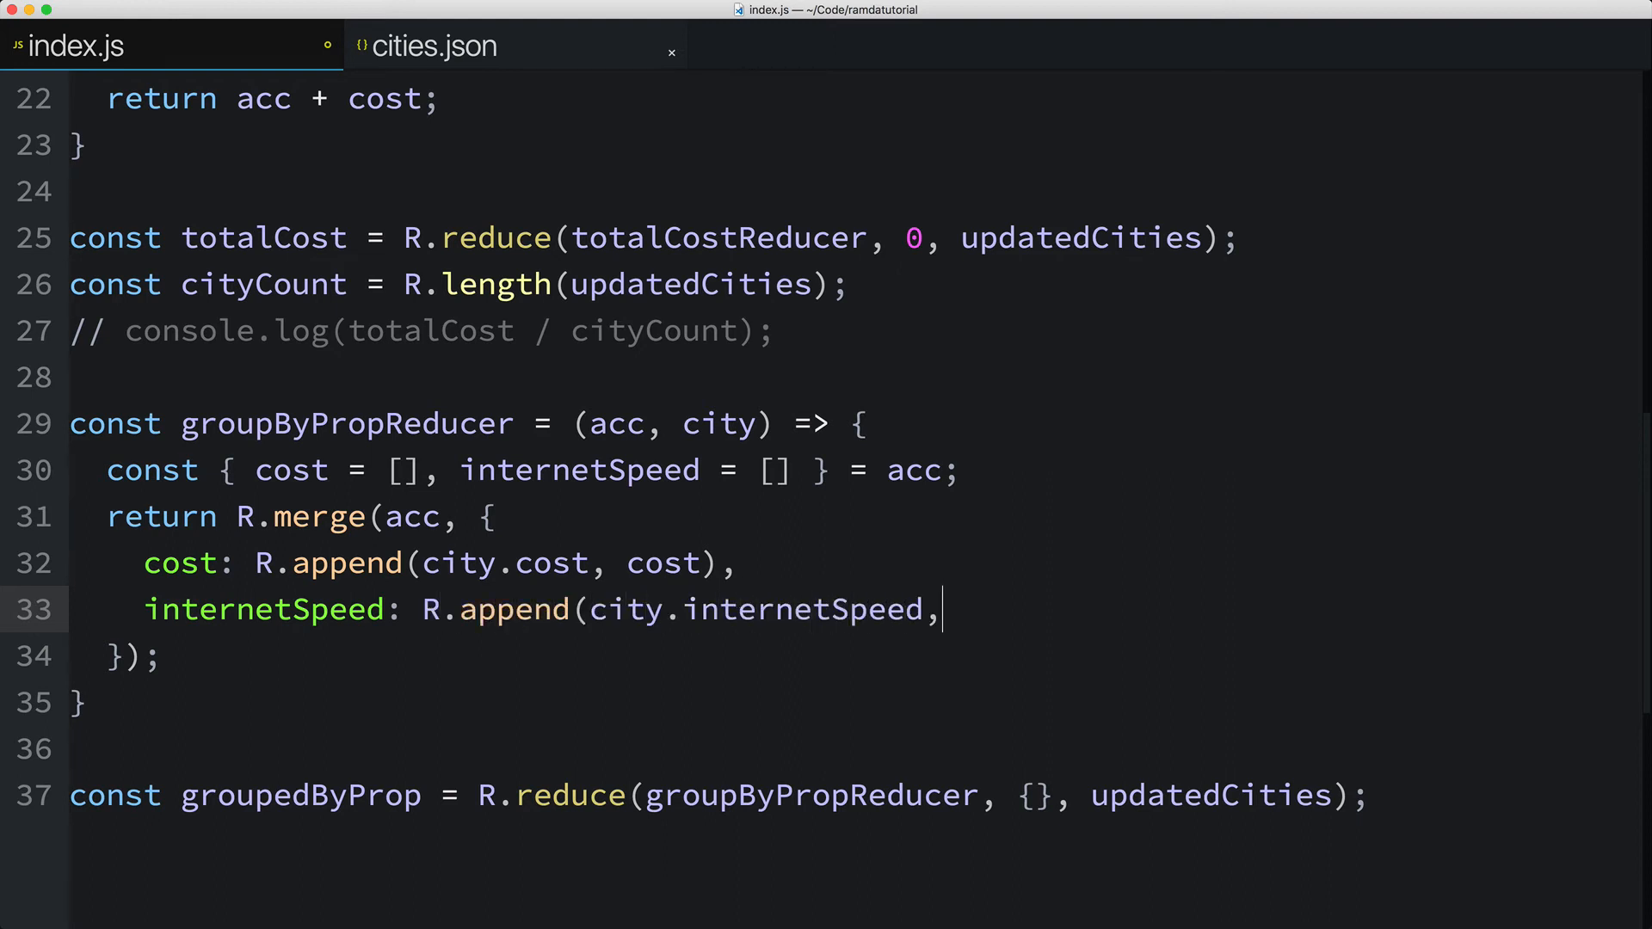
text(internetSpeed),)
text(conso)
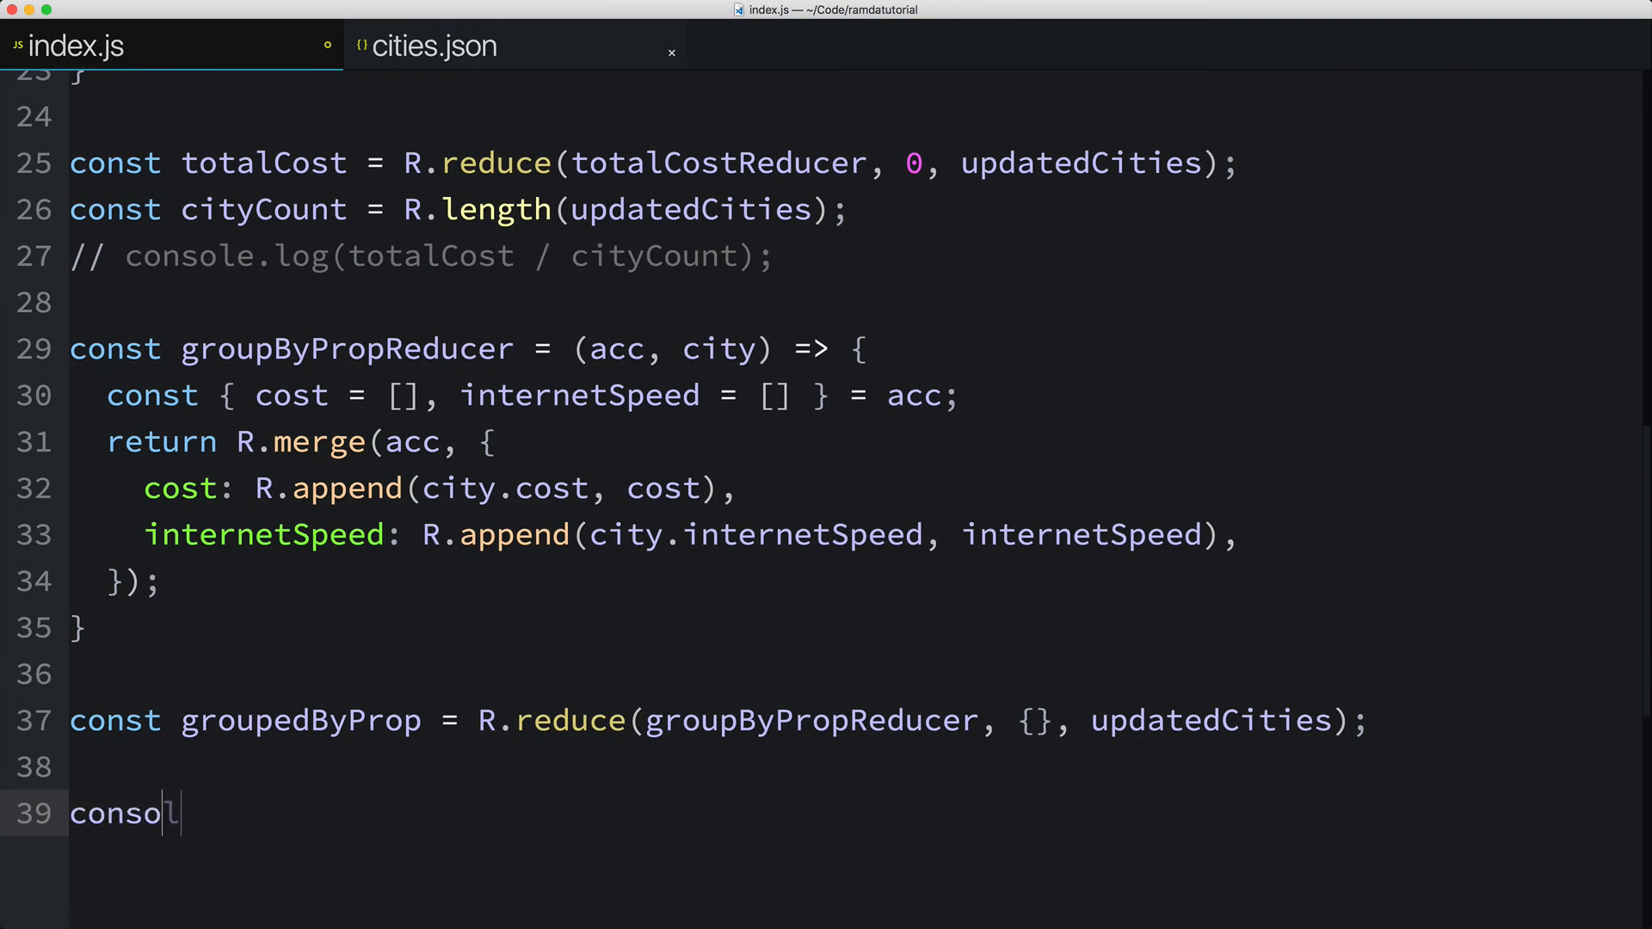
text(le.log(groupedByProp);)
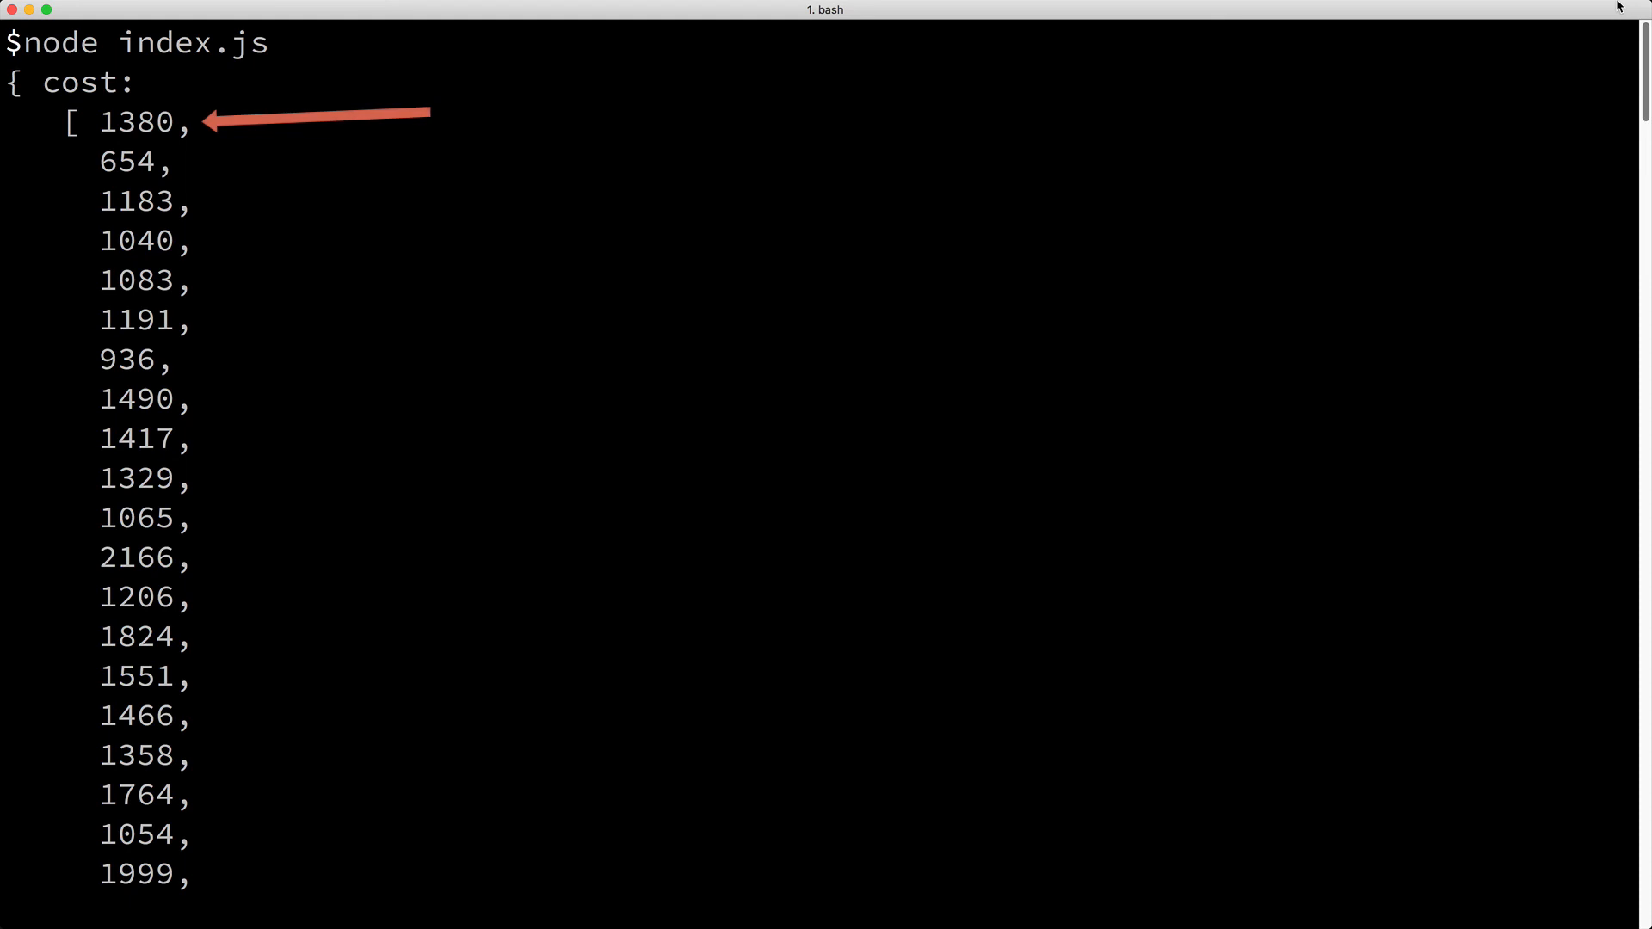
scroll(down, 3)
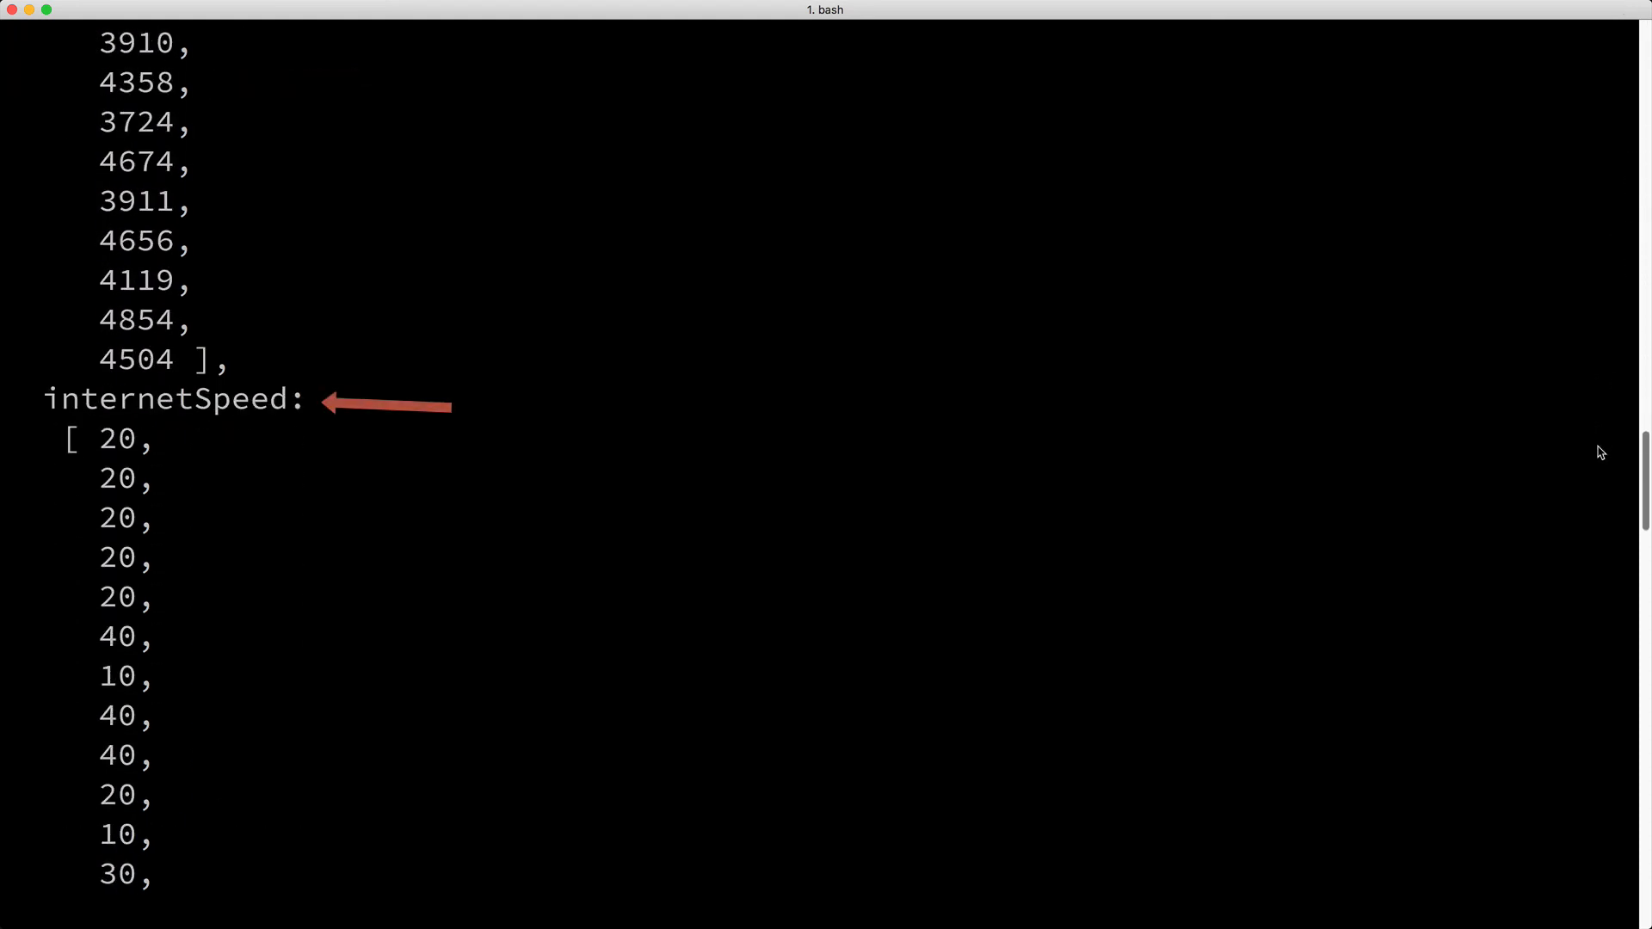